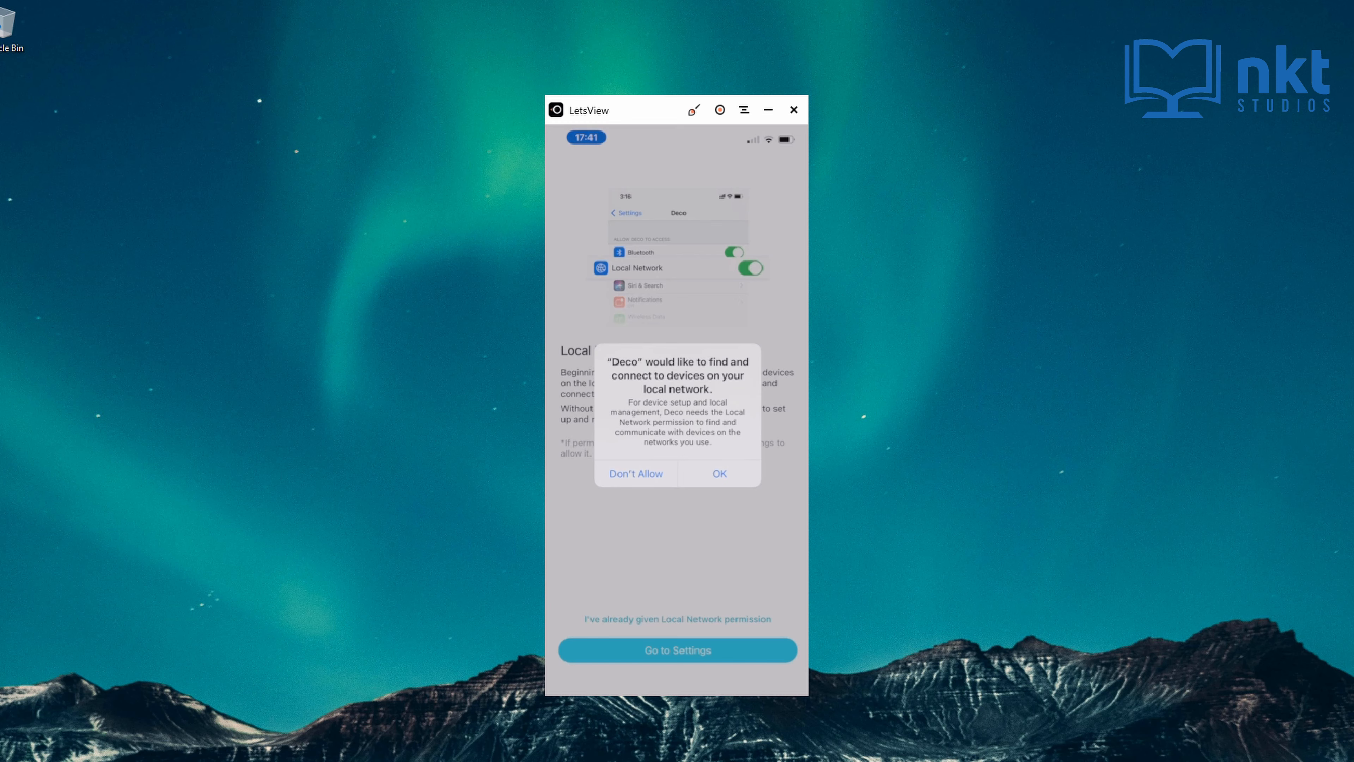
# Allow Deco to find local network devices and to send notifications.
pyautogui.click(719, 473)
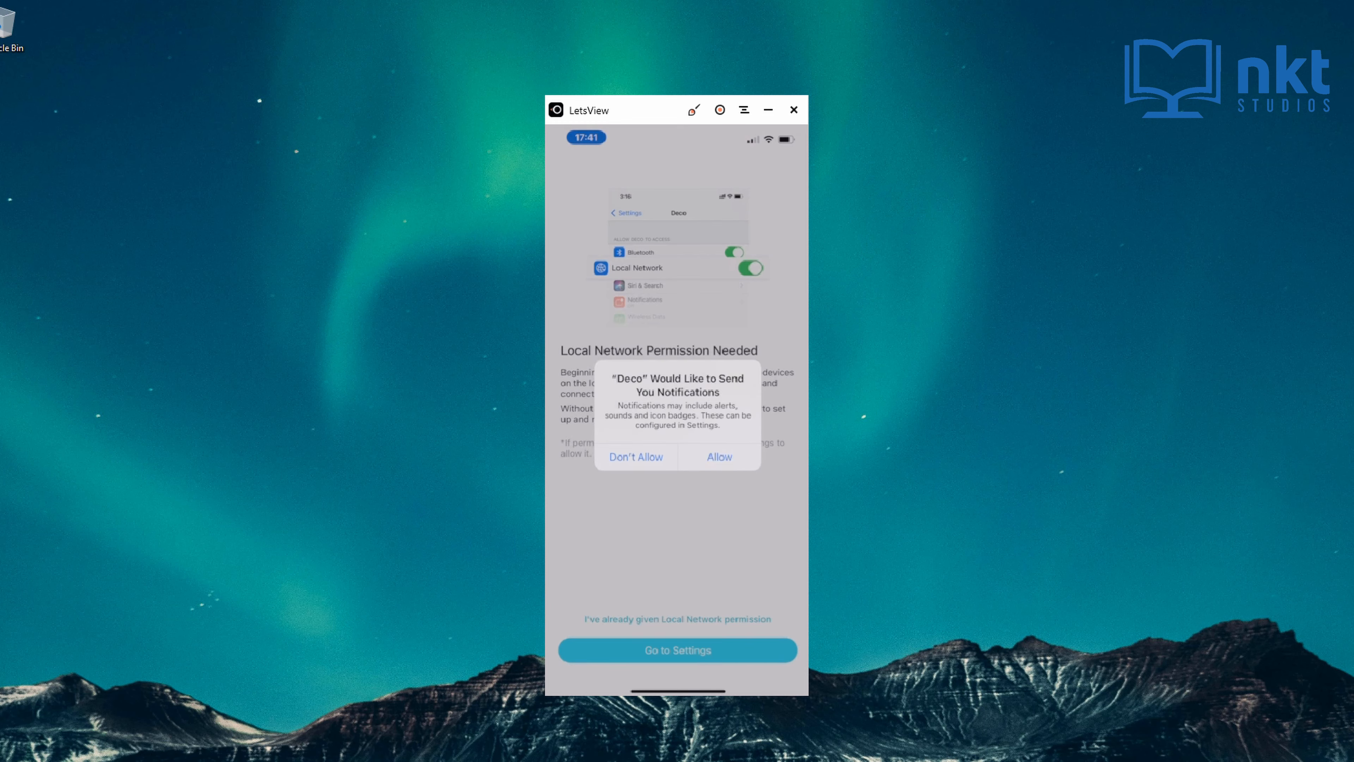
pyautogui.click(719, 456)
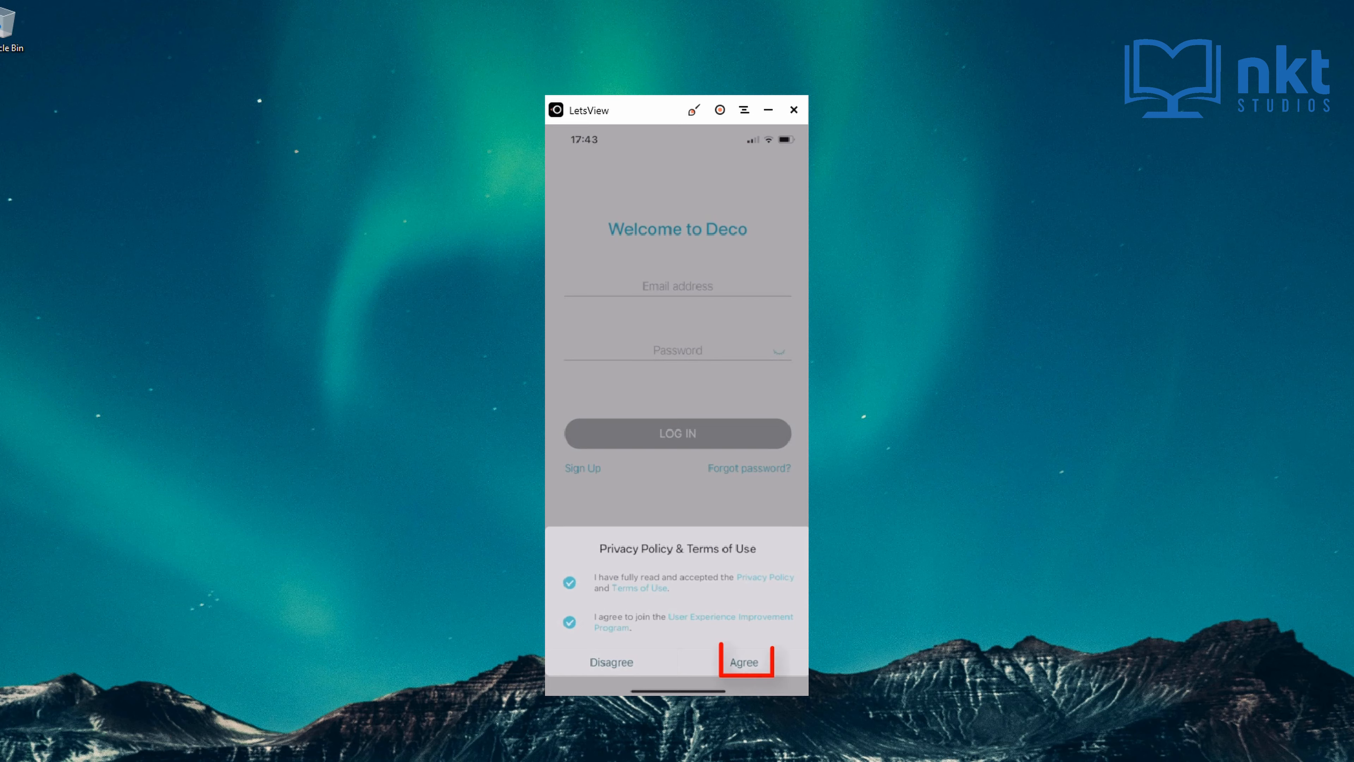
# Agree to the privacy terms and sign up for a new TP-Link ID with email and password.
pyautogui.click(743, 661)
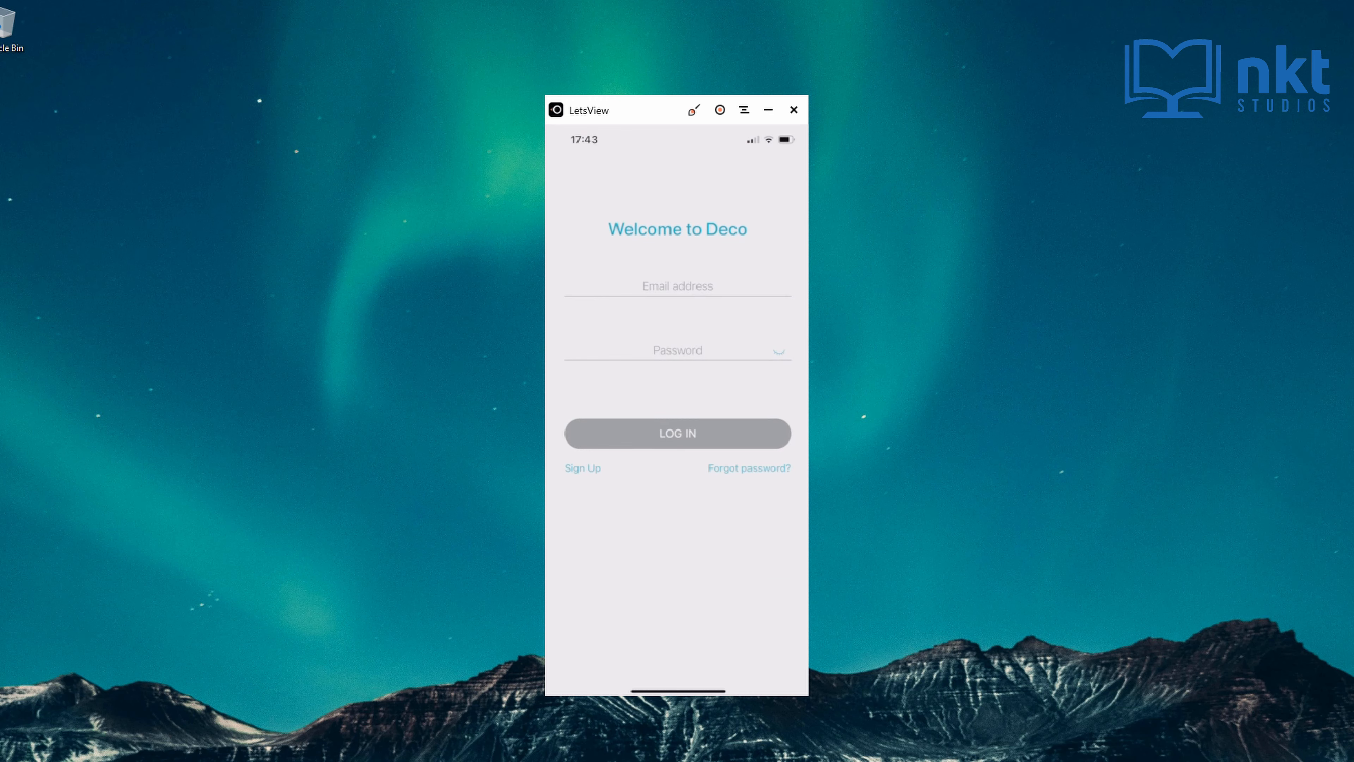
pyautogui.click(582, 469)
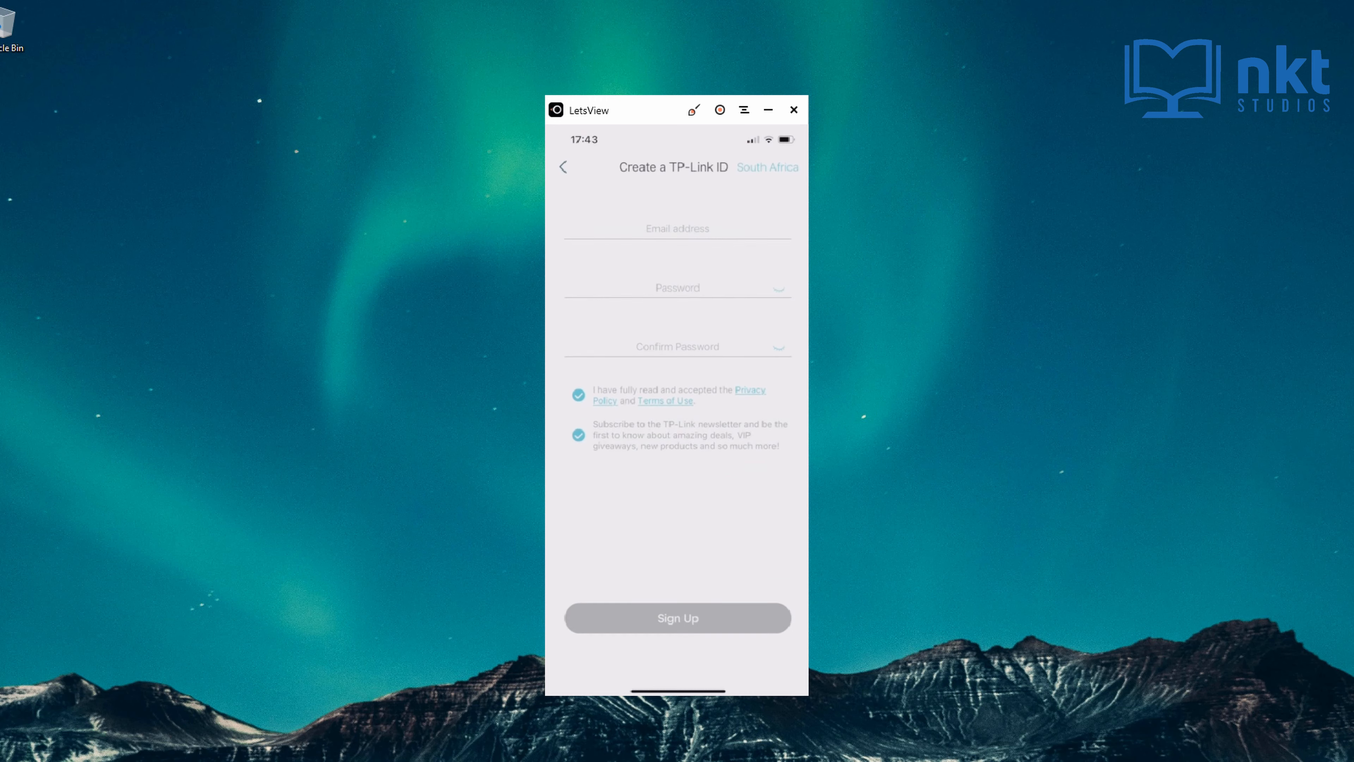
pyautogui.click(677, 228)
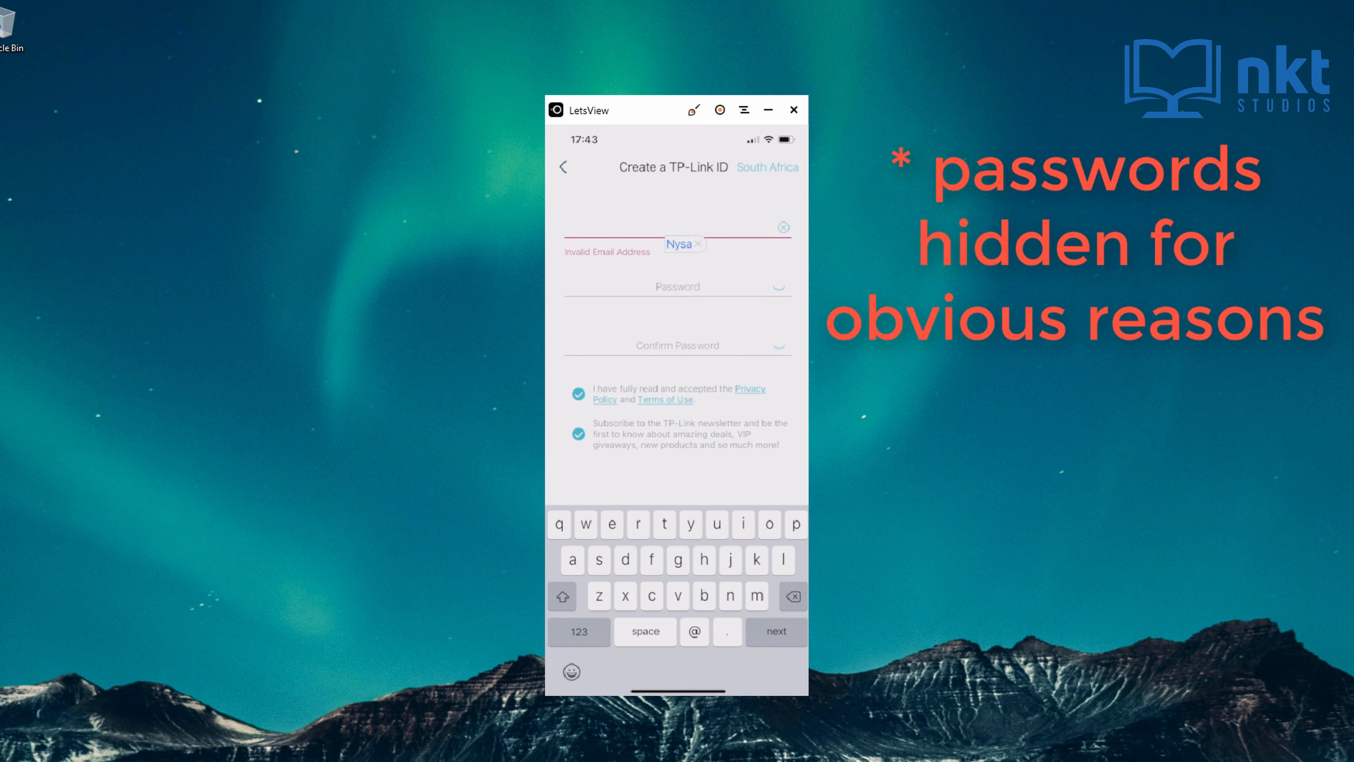
pyautogui.click(698, 243)
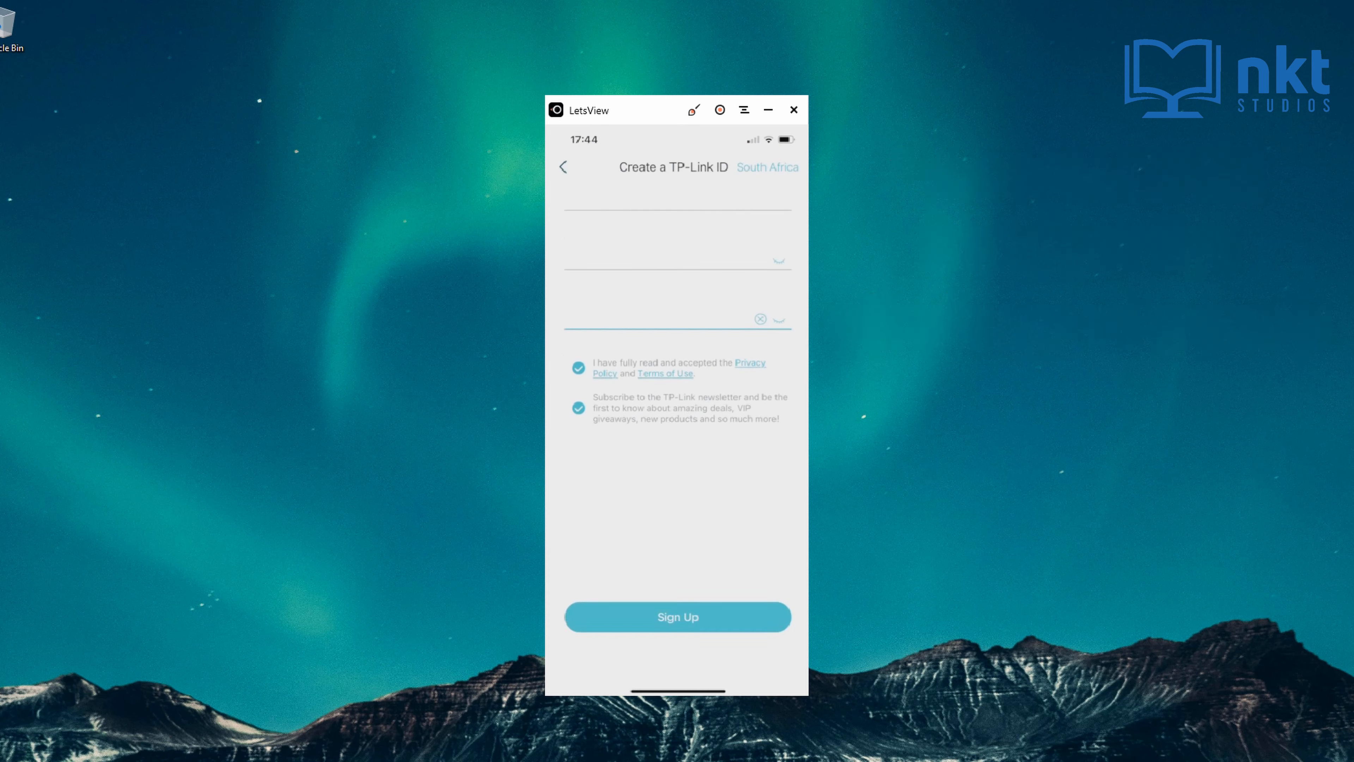
pyautogui.click(677, 616)
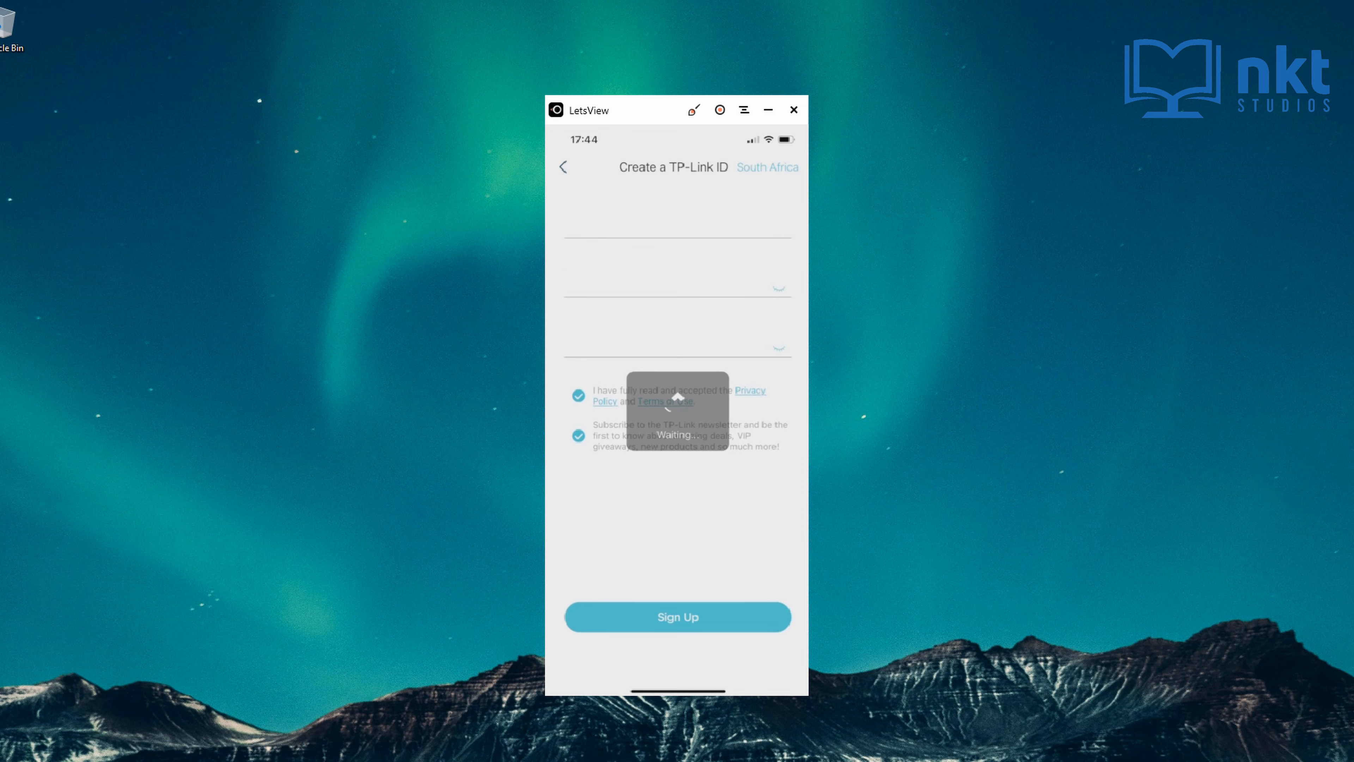
pyautogui.click(677, 616)
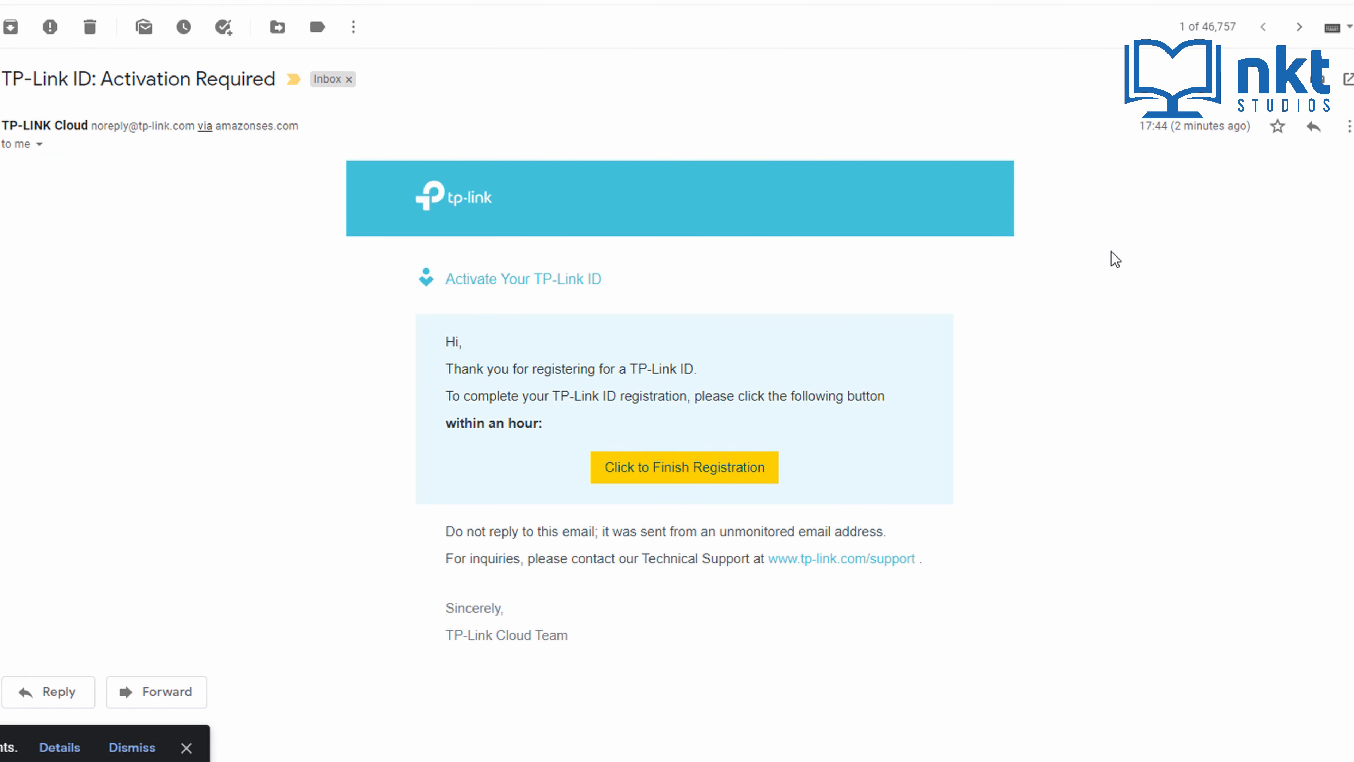
pyautogui.moveTo(683, 483)
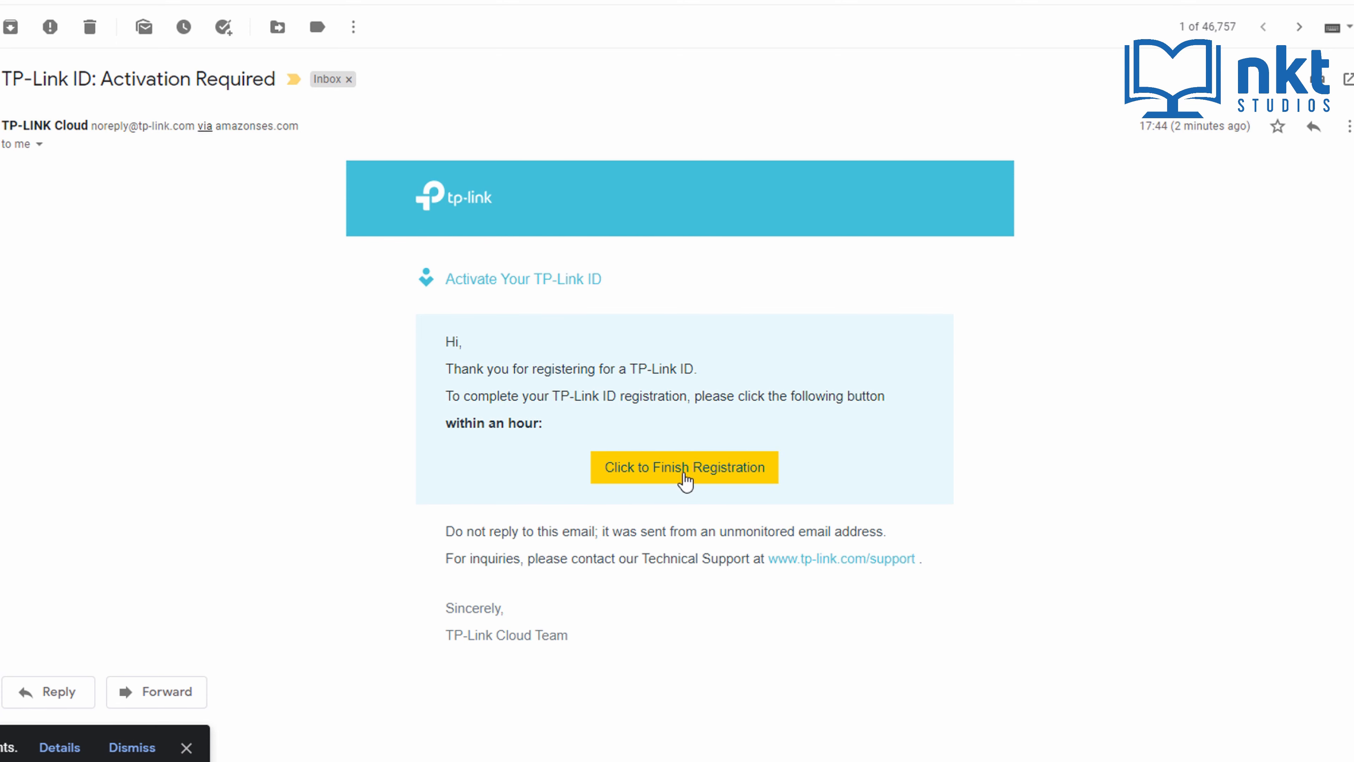
# Finish registration from the TP-Link activation email so the activation-succeeded page shows.
pyautogui.click(684, 467)
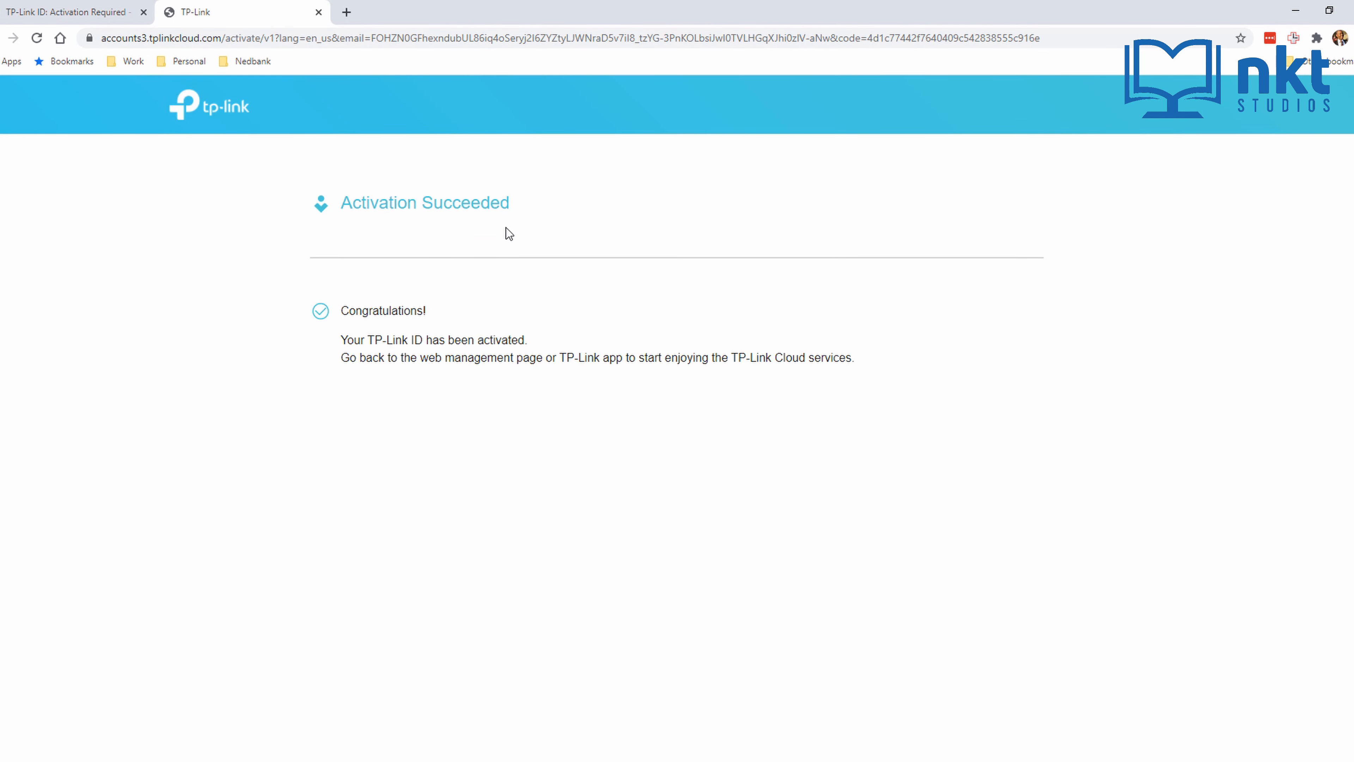
pyautogui.moveTo(681, 536)
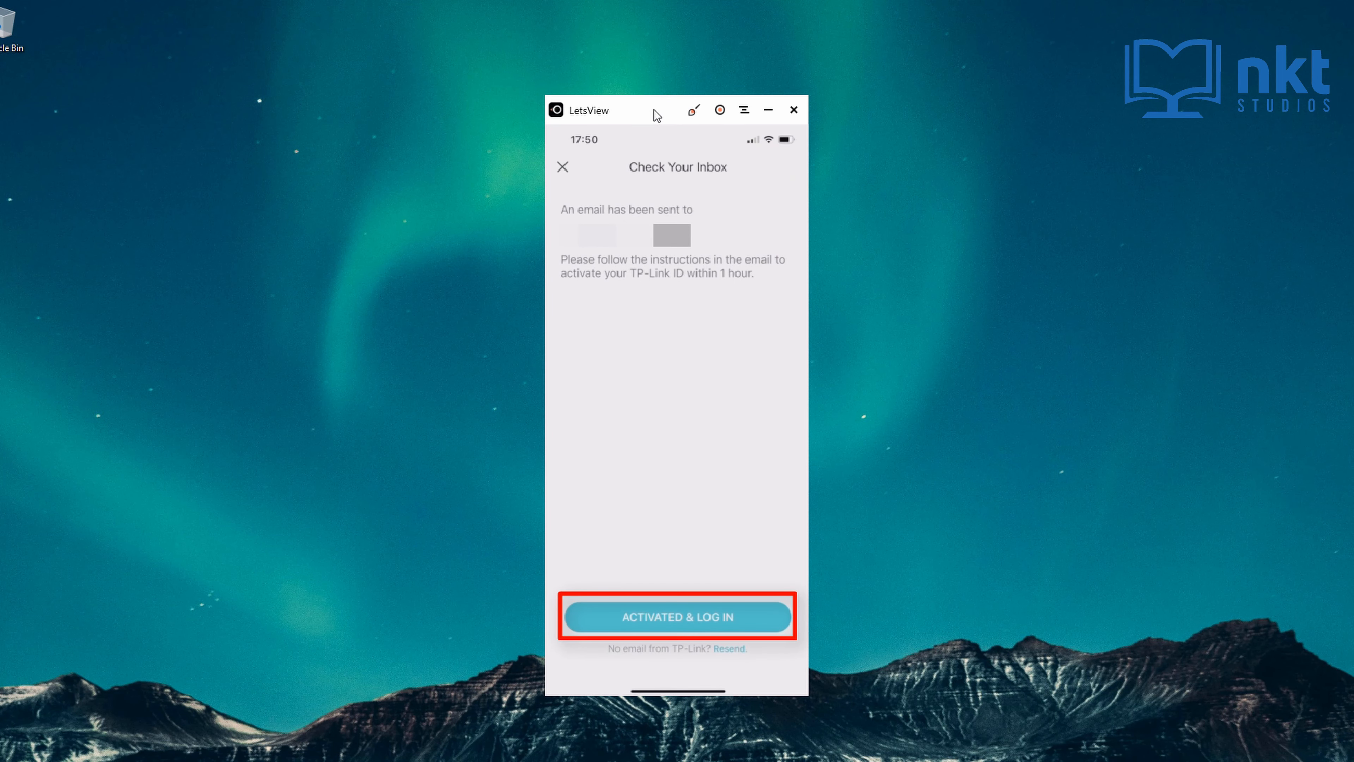
# Confirm the account is activated and log in to Deco with the new password.
pyautogui.click(677, 617)
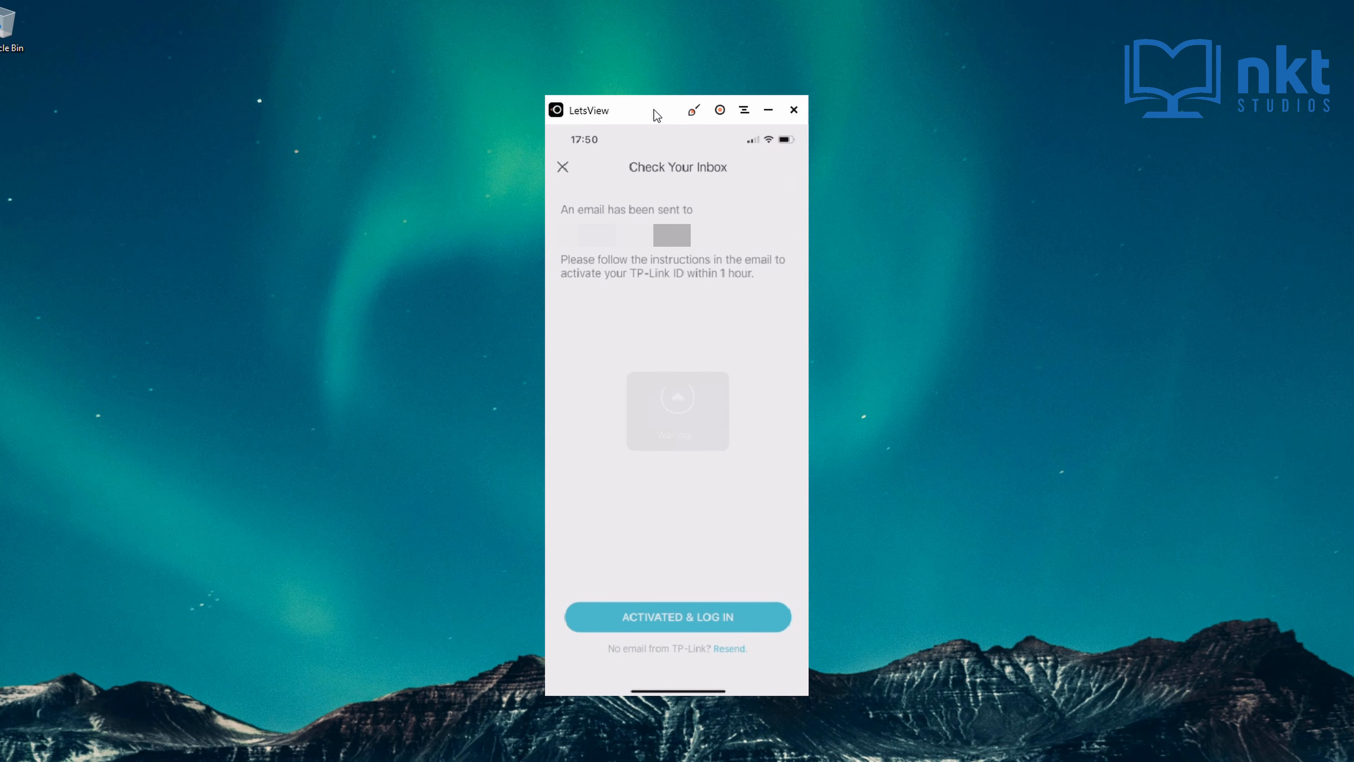
pyautogui.click(677, 616)
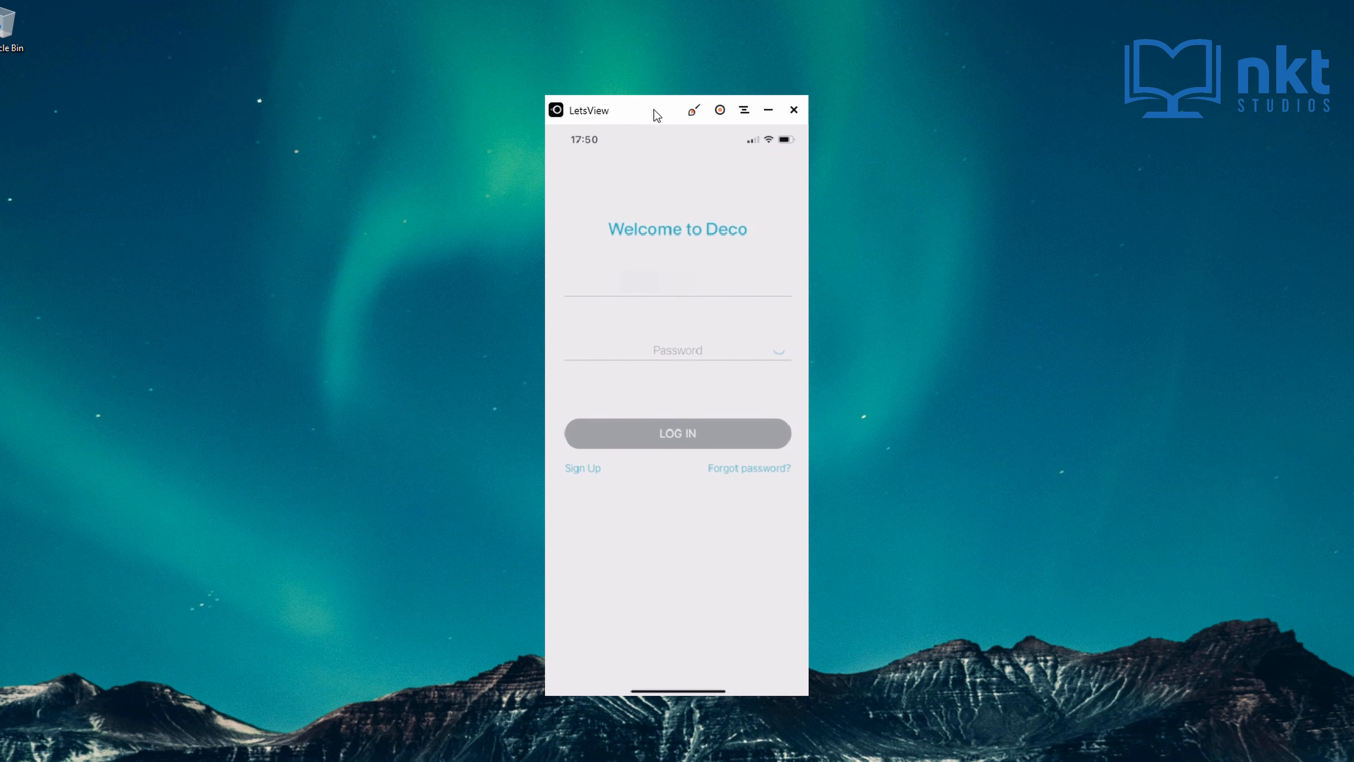
pyautogui.click(677, 433)
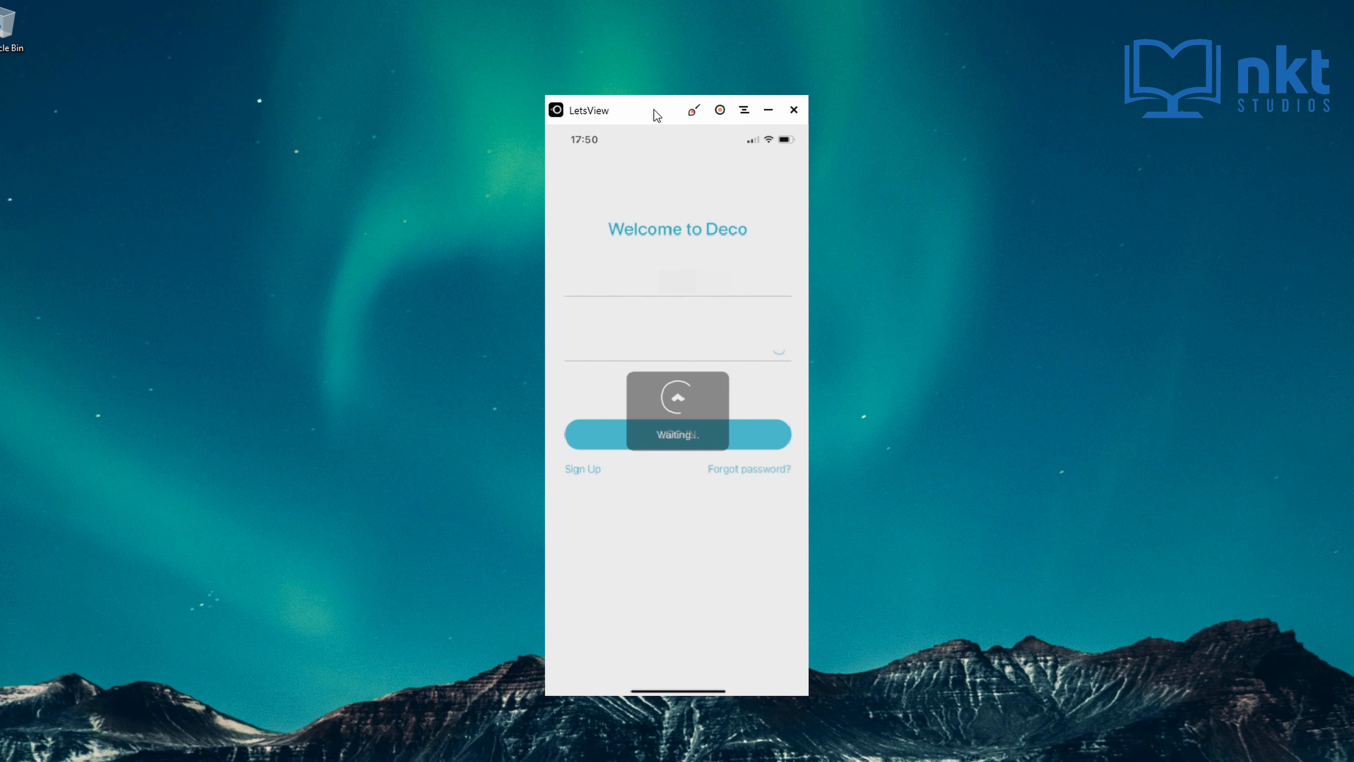
pyautogui.click(677, 434)
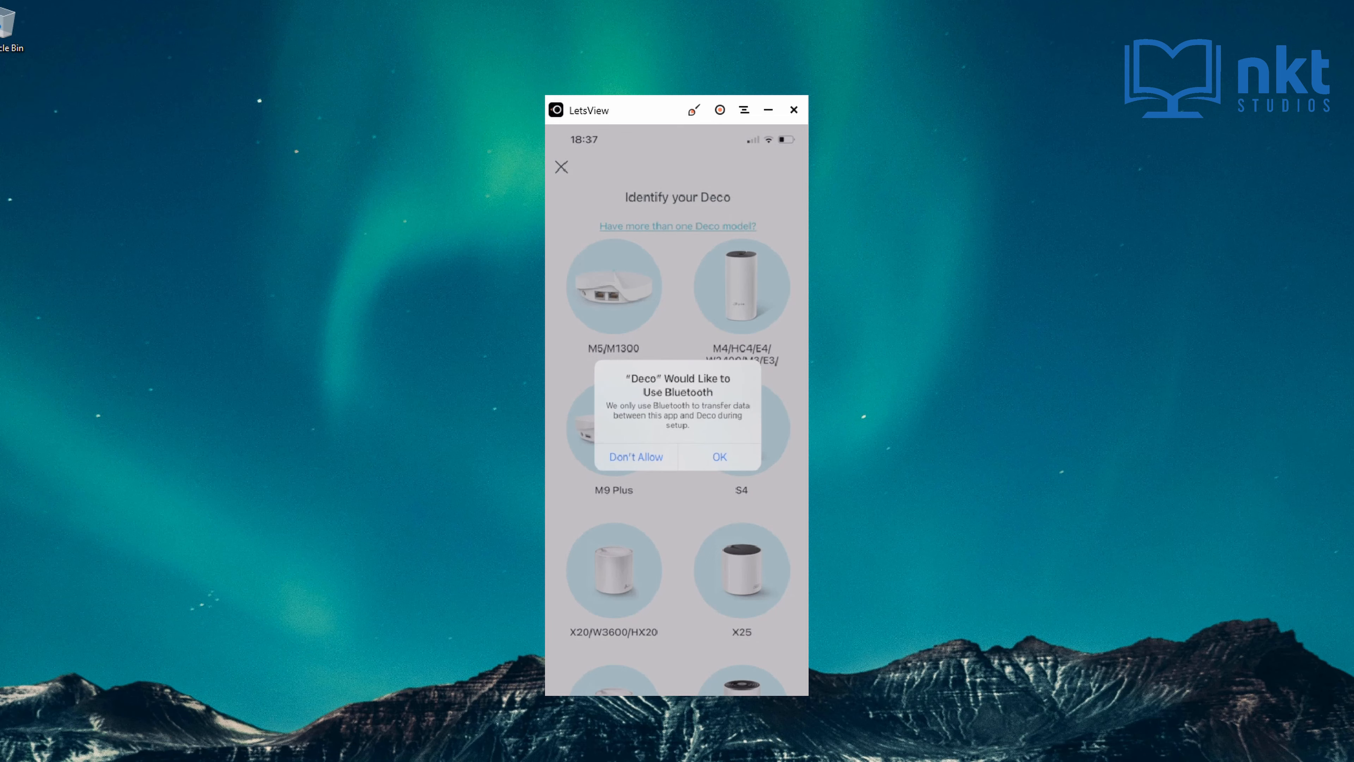
# Allow Bluetooth access and choose the M4/HC4/E4 Deco model.
pyautogui.click(719, 456)
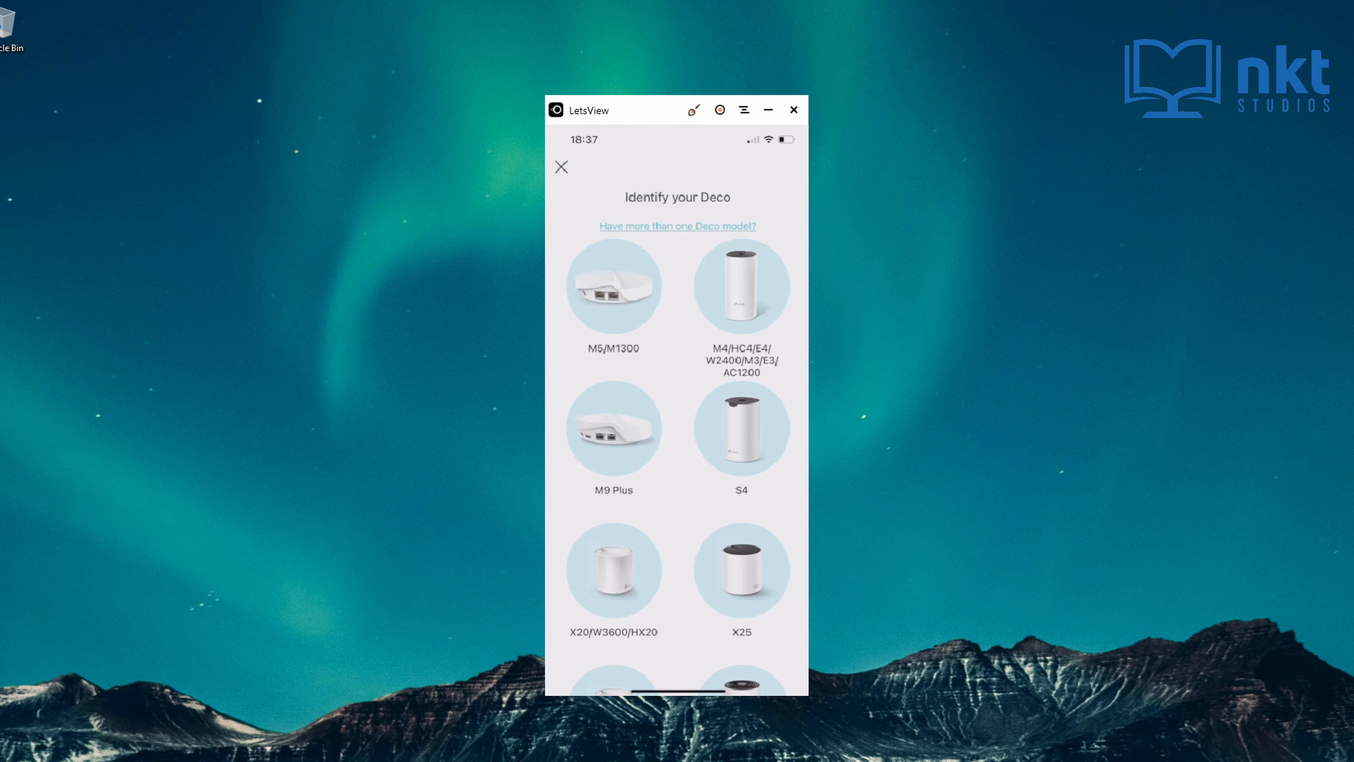
pyautogui.click(740, 287)
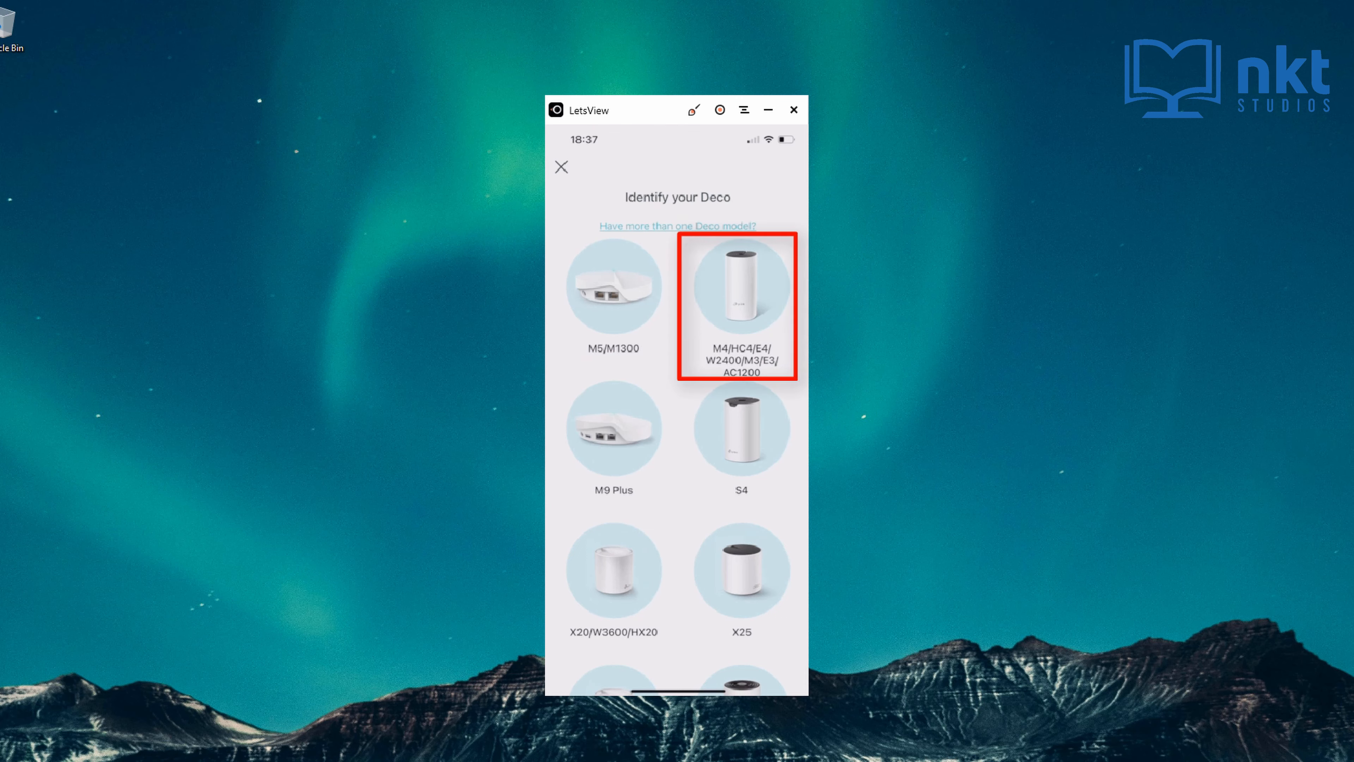
pyautogui.click(740, 290)
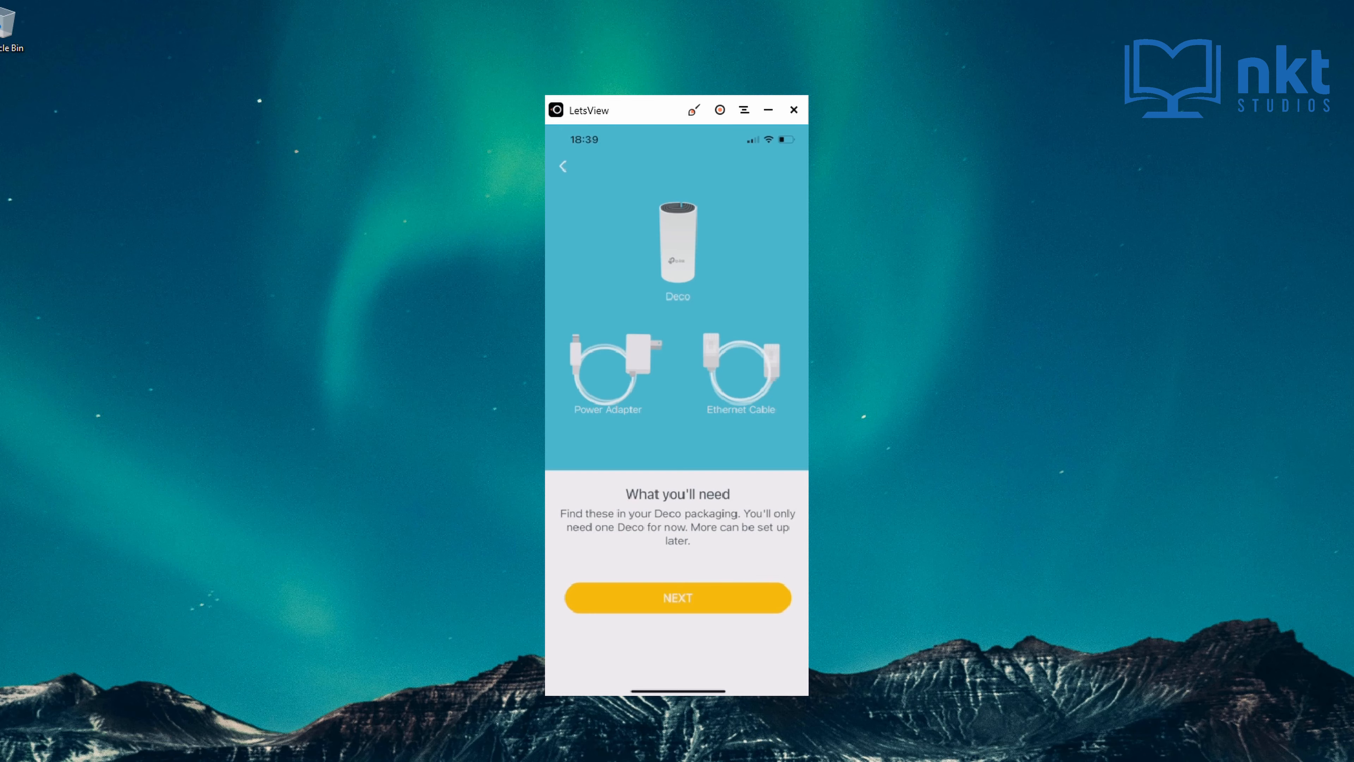
# Continue past the needed-items checklist and confirm the Deco's LED is pulsing blue.
pyautogui.click(678, 598)
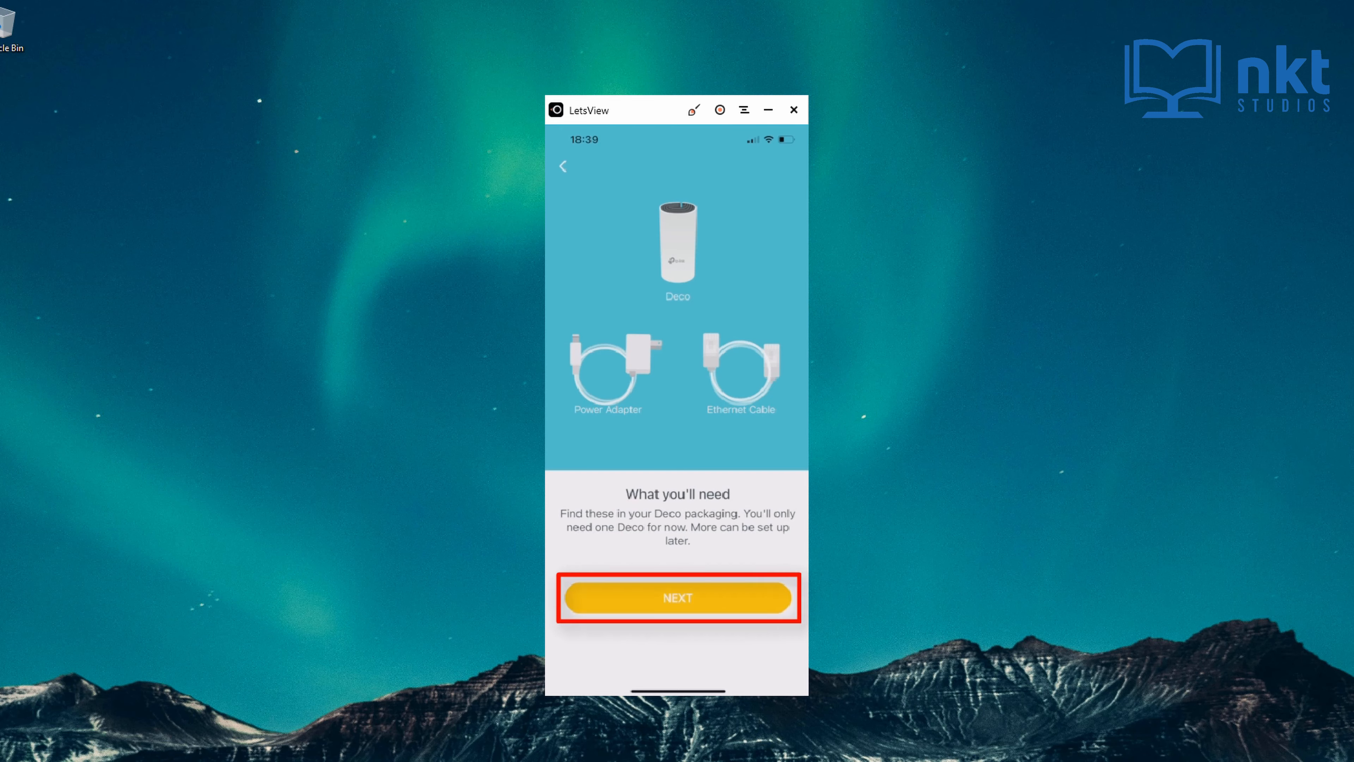
pyautogui.click(677, 598)
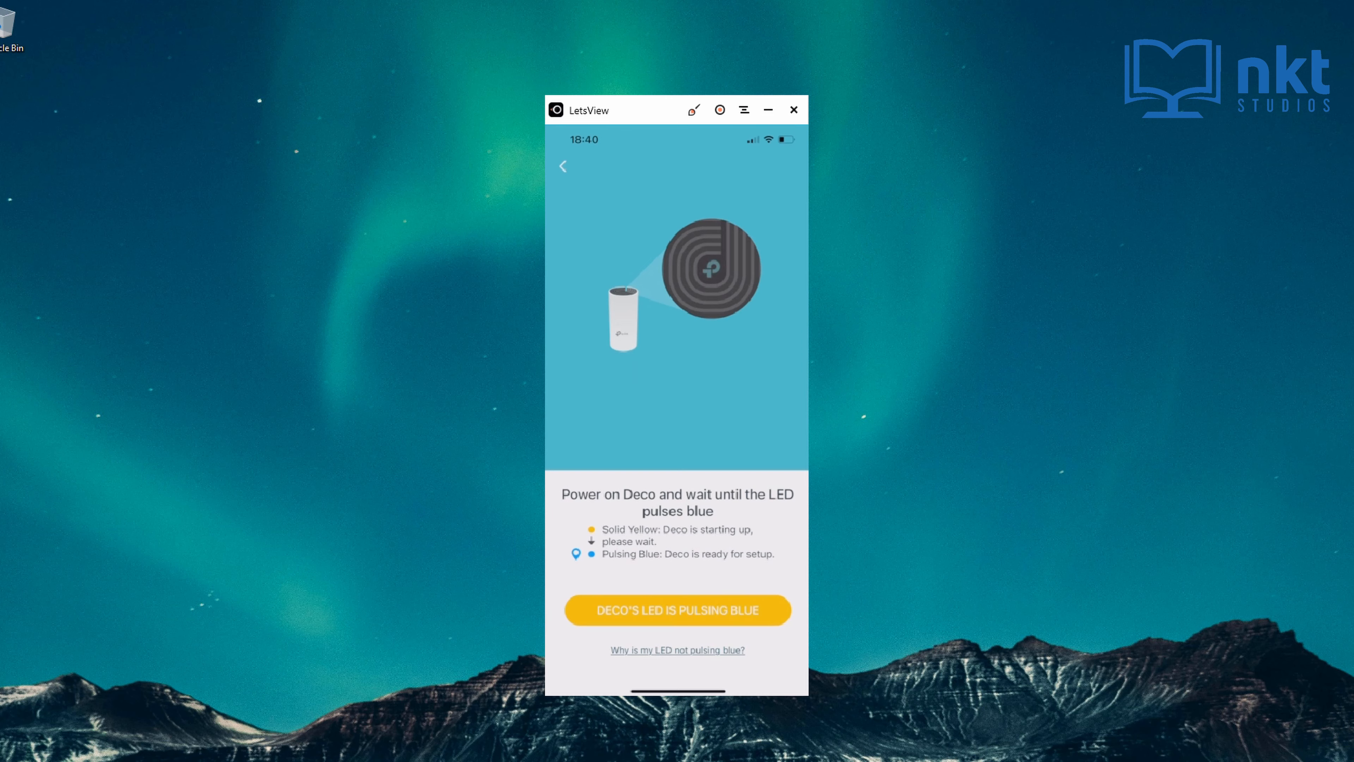
pyautogui.click(677, 610)
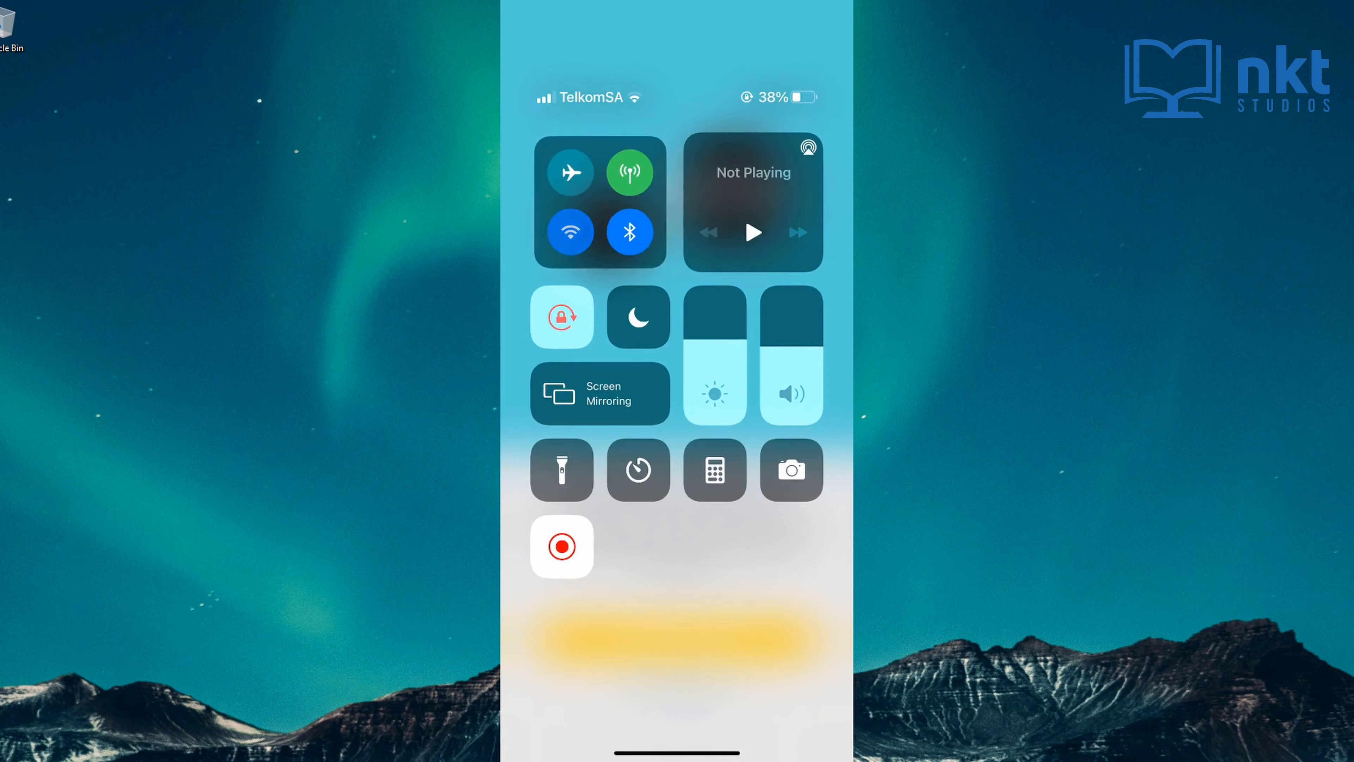
# Join the Deco_F358 Wi-Fi network from the Control Center network list.
pyautogui.click(569, 231)
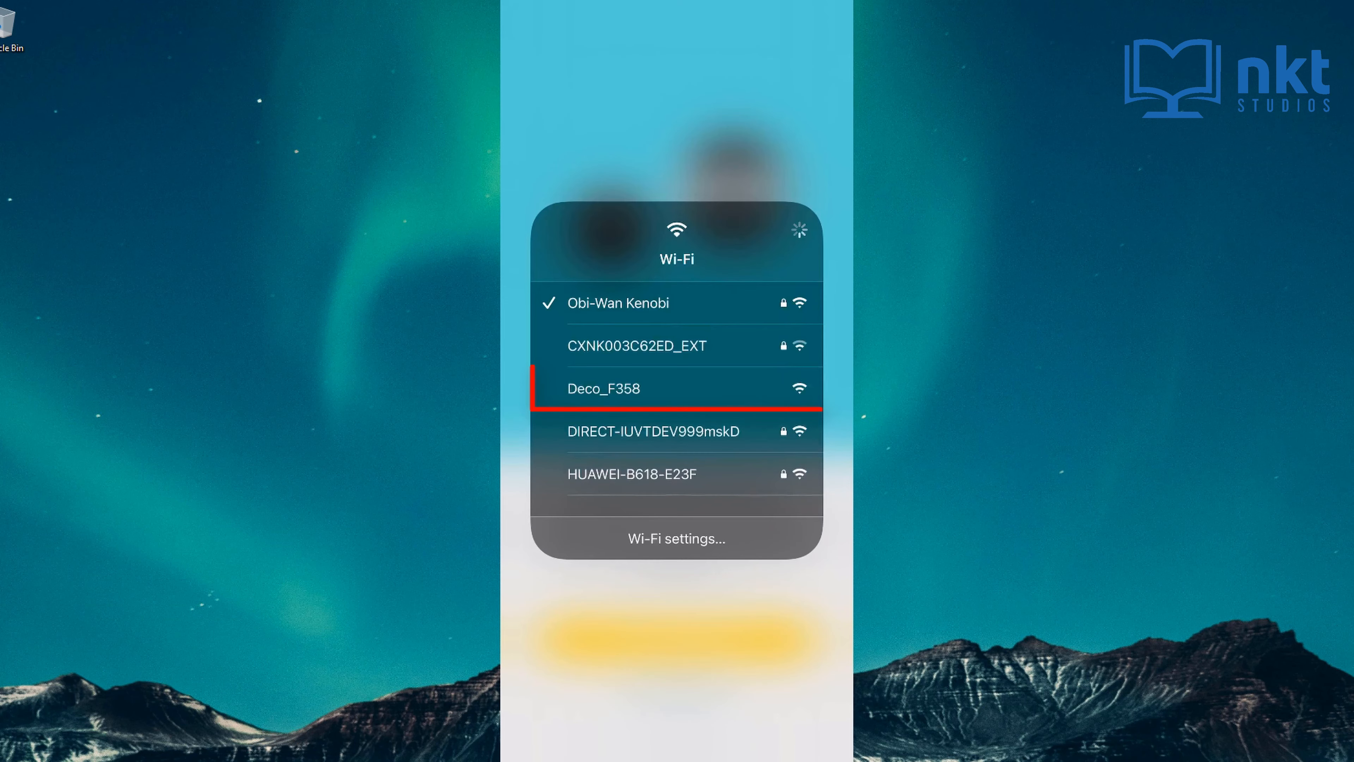
pyautogui.click(601, 388)
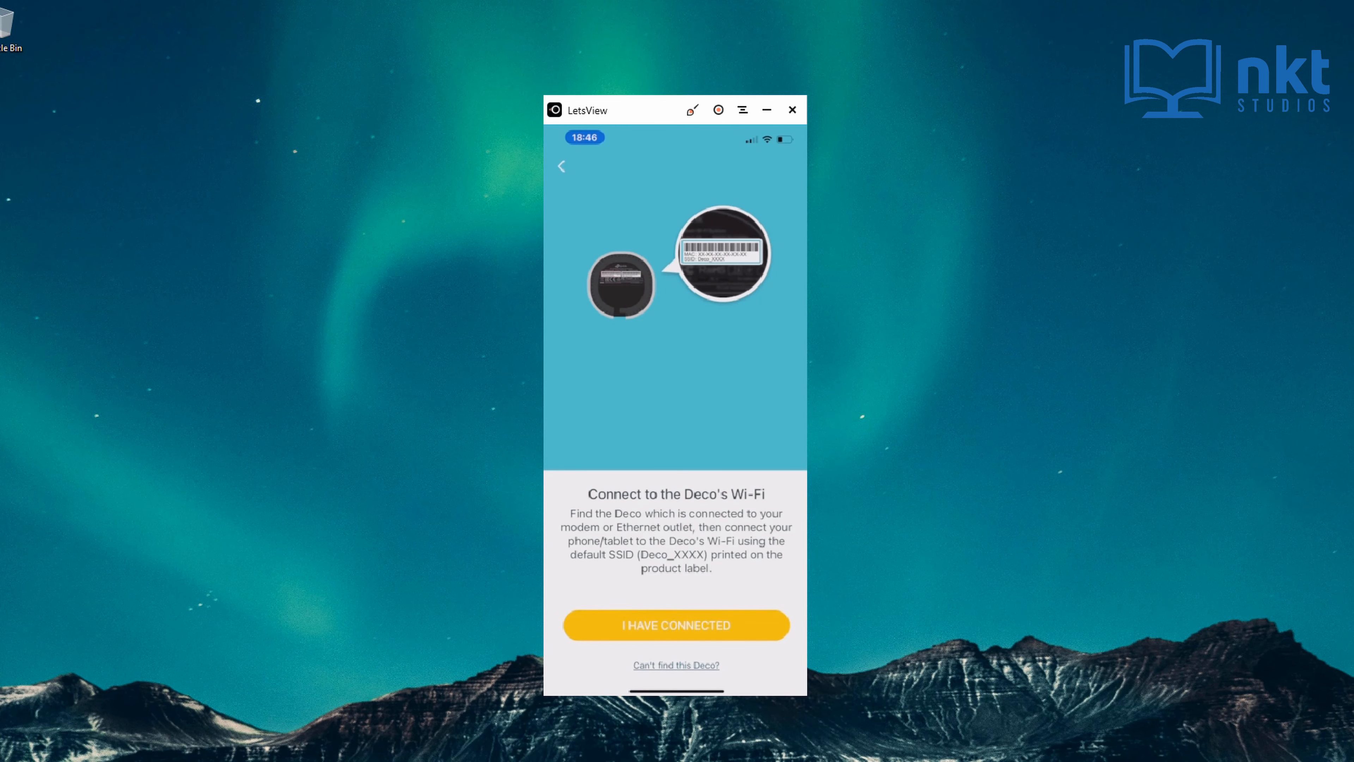
# Confirm with I HAVE CONNECTED that the phone joined the Deco's Wi-Fi.
pyautogui.click(676, 625)
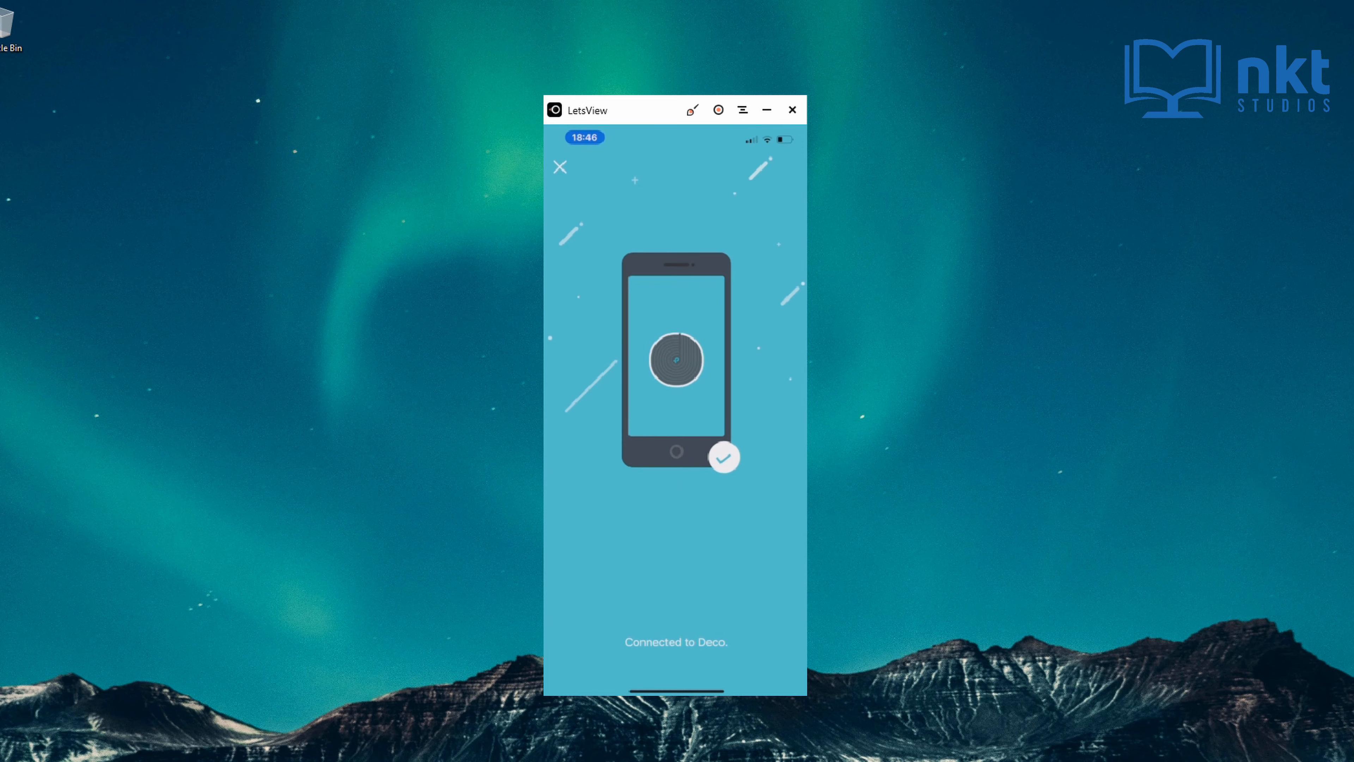
pyautogui.click(725, 457)
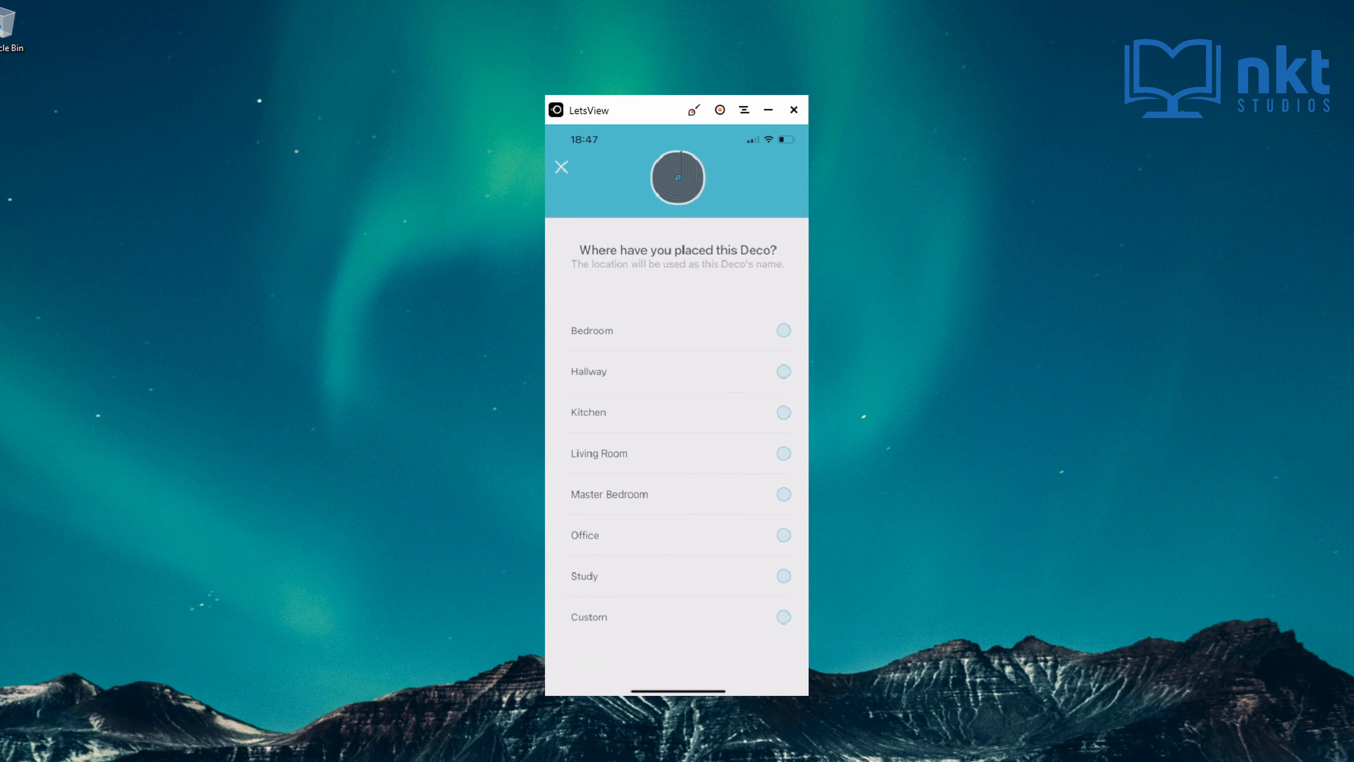
# Choose Living Room as the main Deco's location.
pyautogui.click(677, 453)
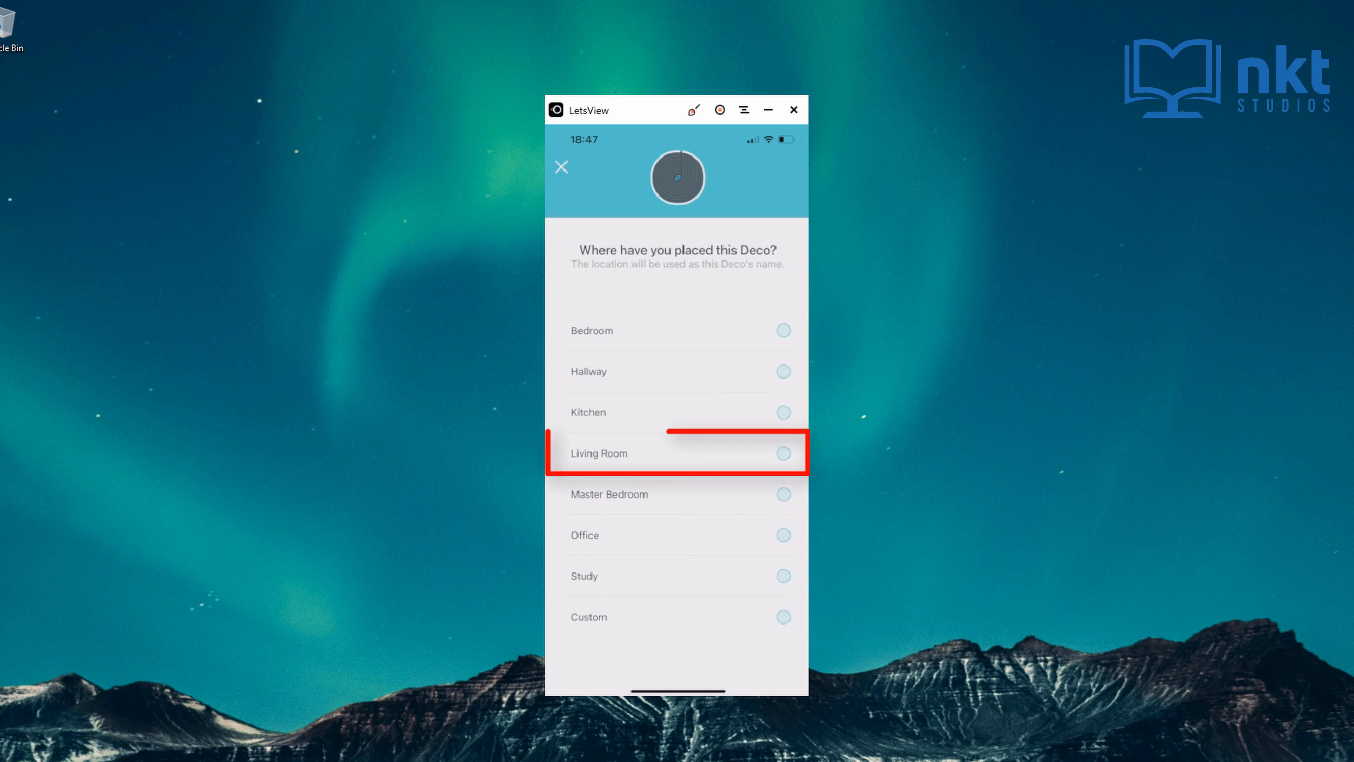
pyautogui.click(783, 453)
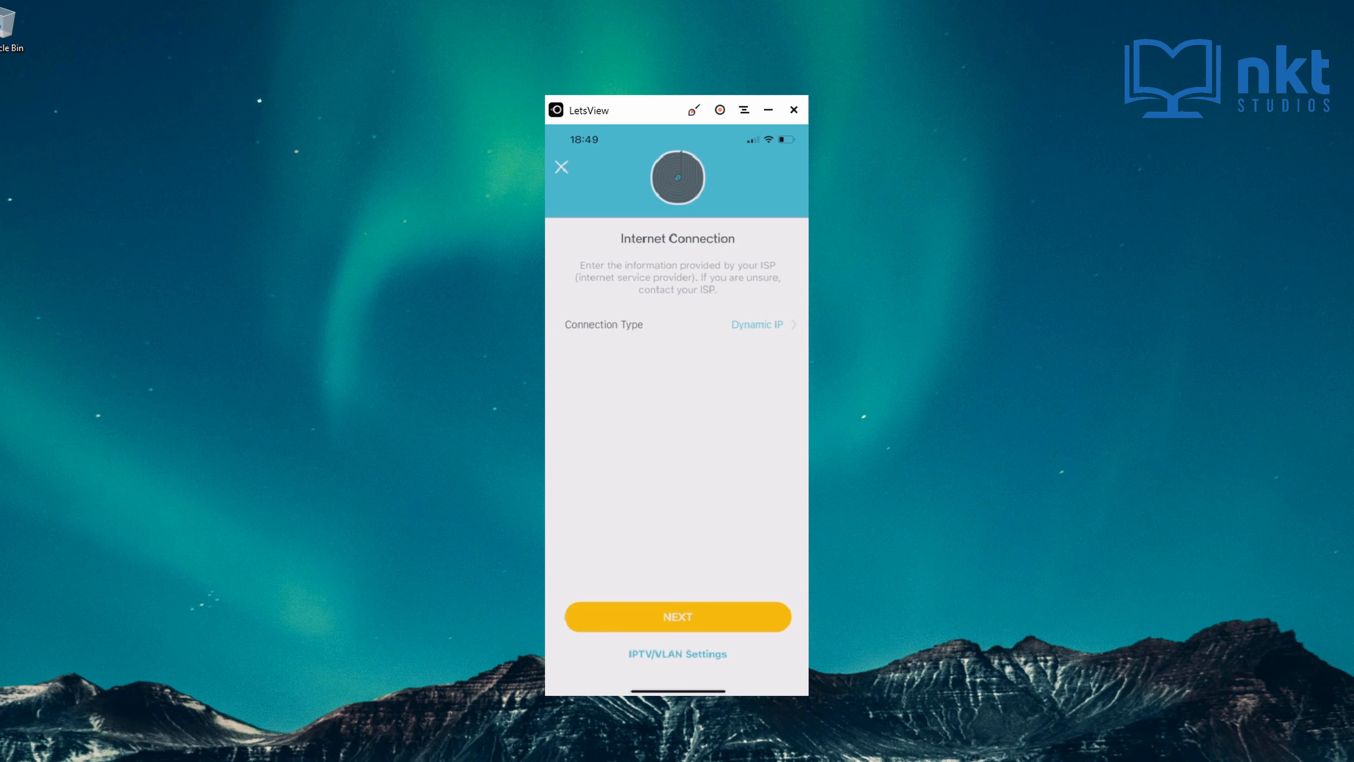
# Keep Dynamic IP as the connection type and the default MAC address, then continue.
pyautogui.click(756, 324)
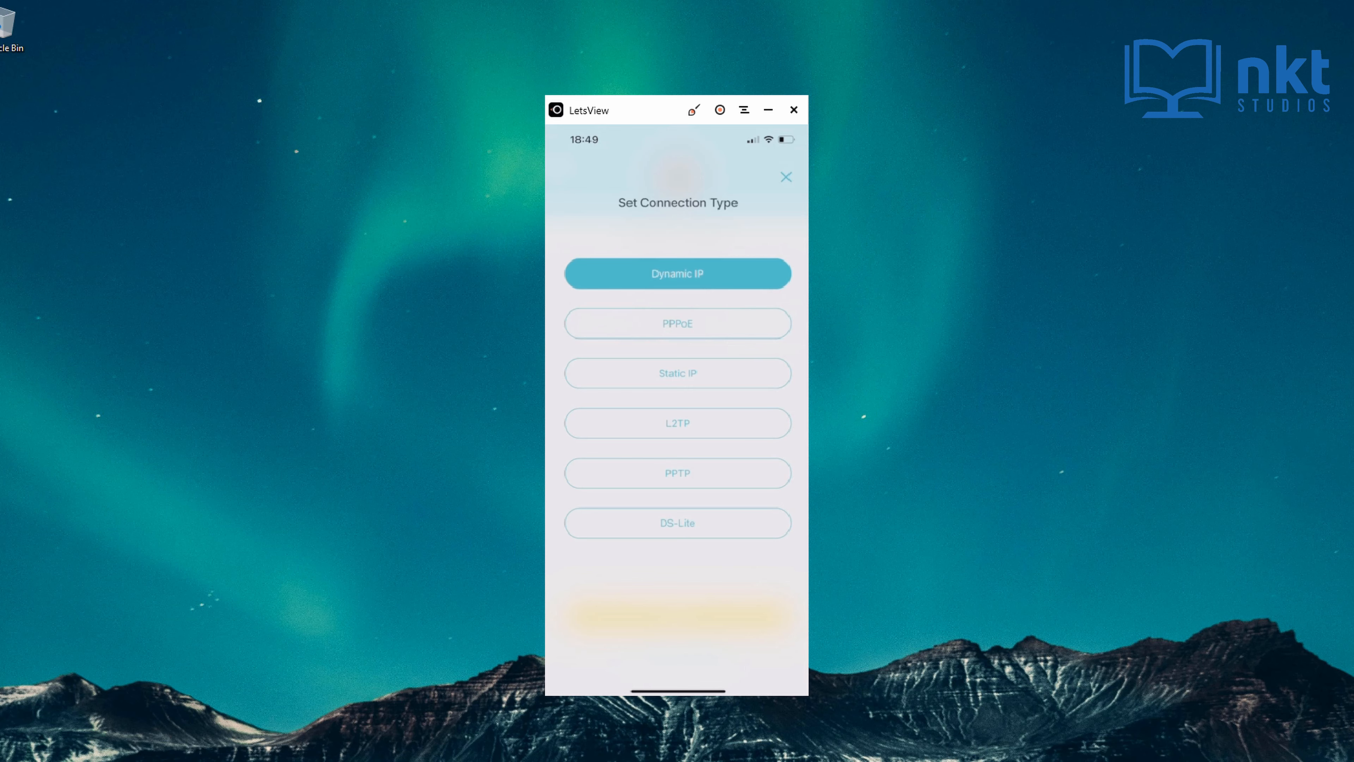
pyautogui.click(678, 273)
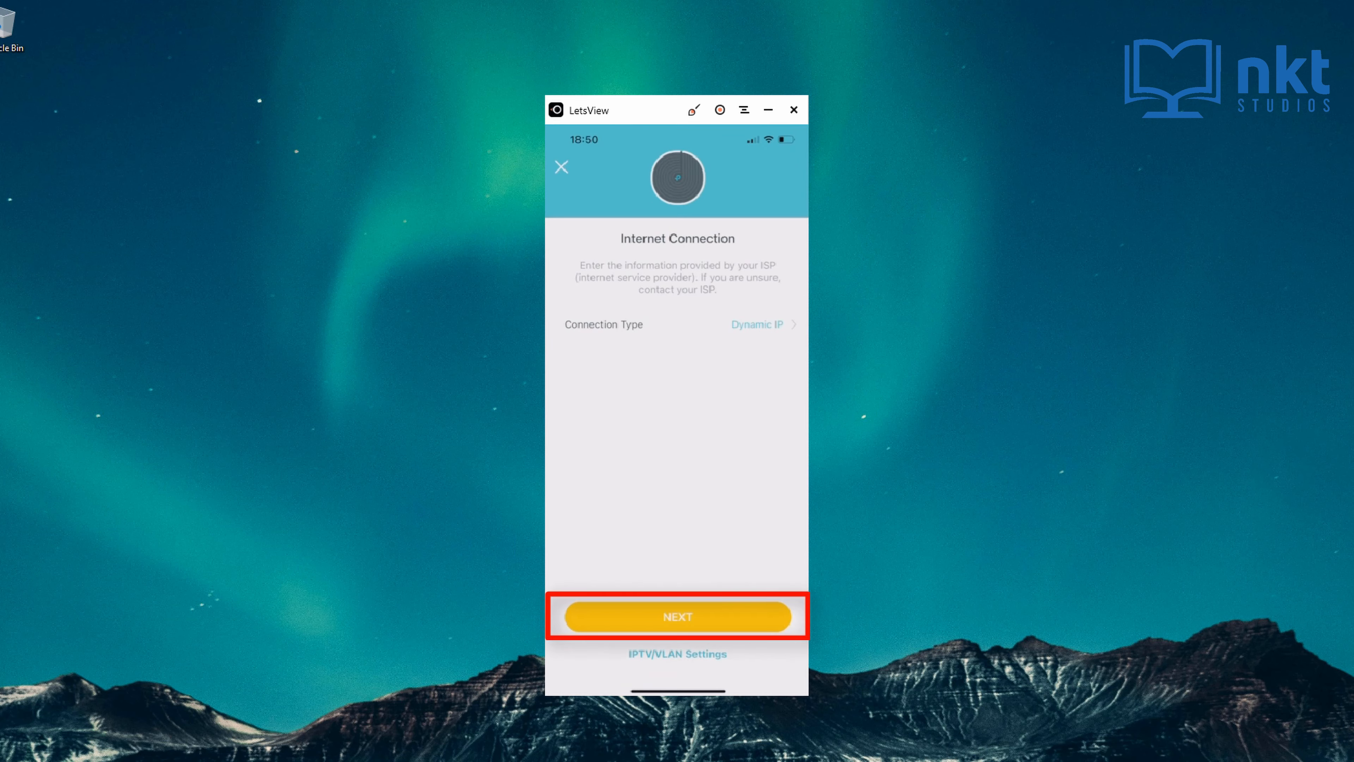
pyautogui.click(679, 616)
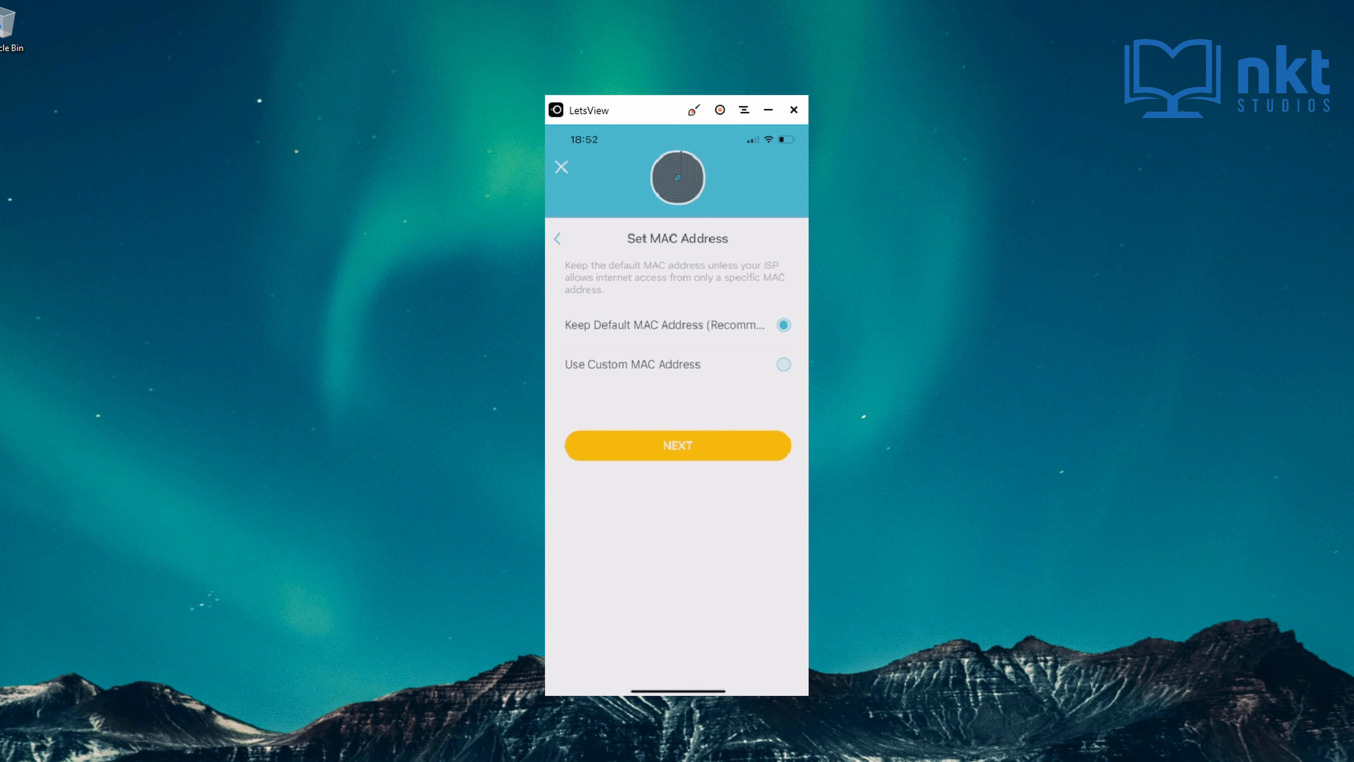
pyautogui.click(676, 446)
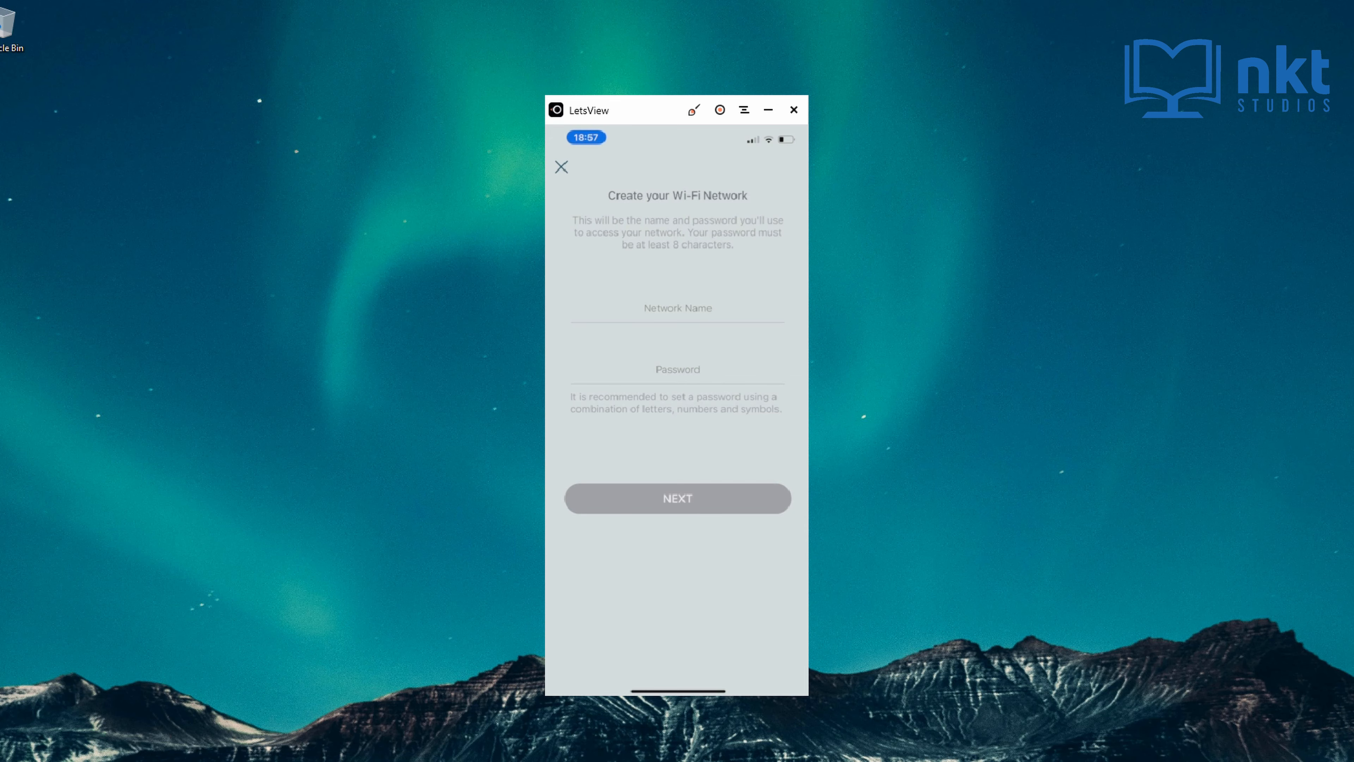
# Name the Wi-Fi network 'Skynet', set its password and submit.
pyautogui.click(678, 320)
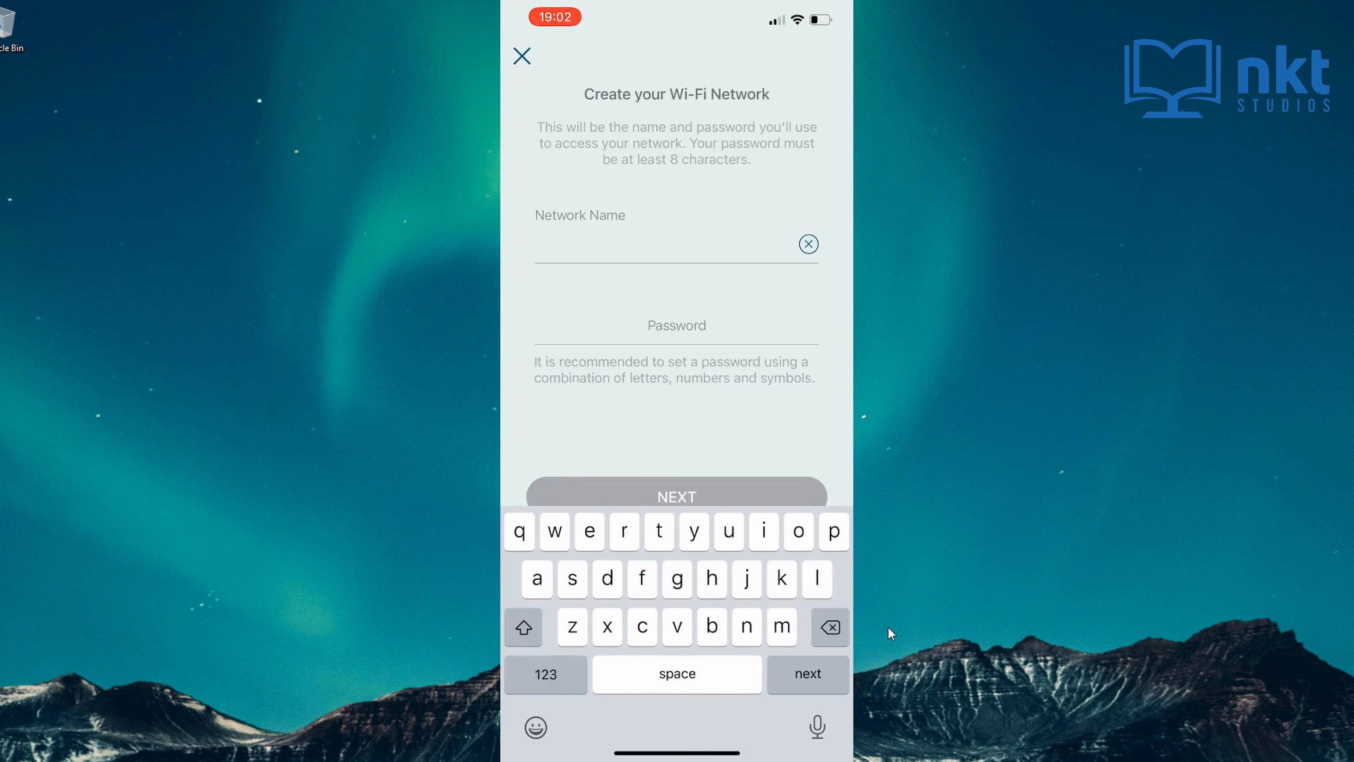
pyautogui.write('Sky')
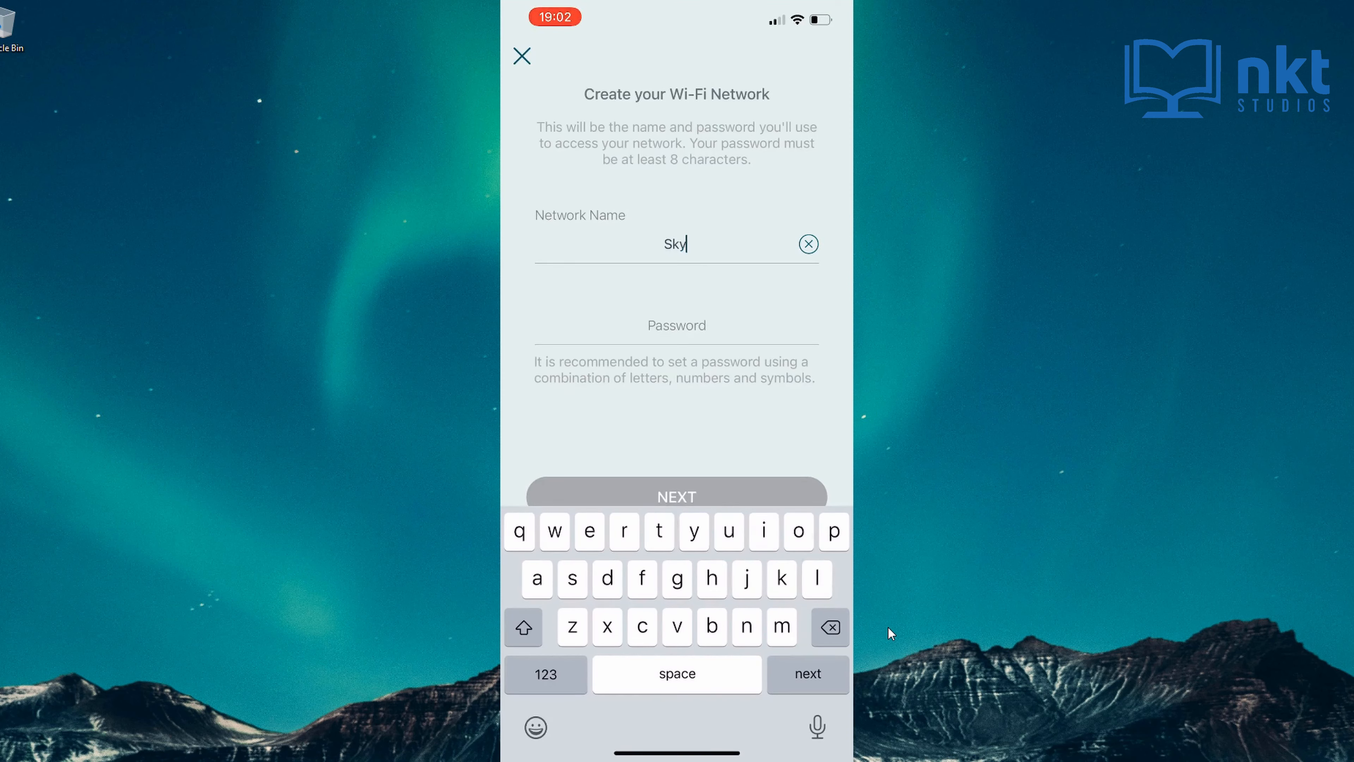
pyautogui.write('net')
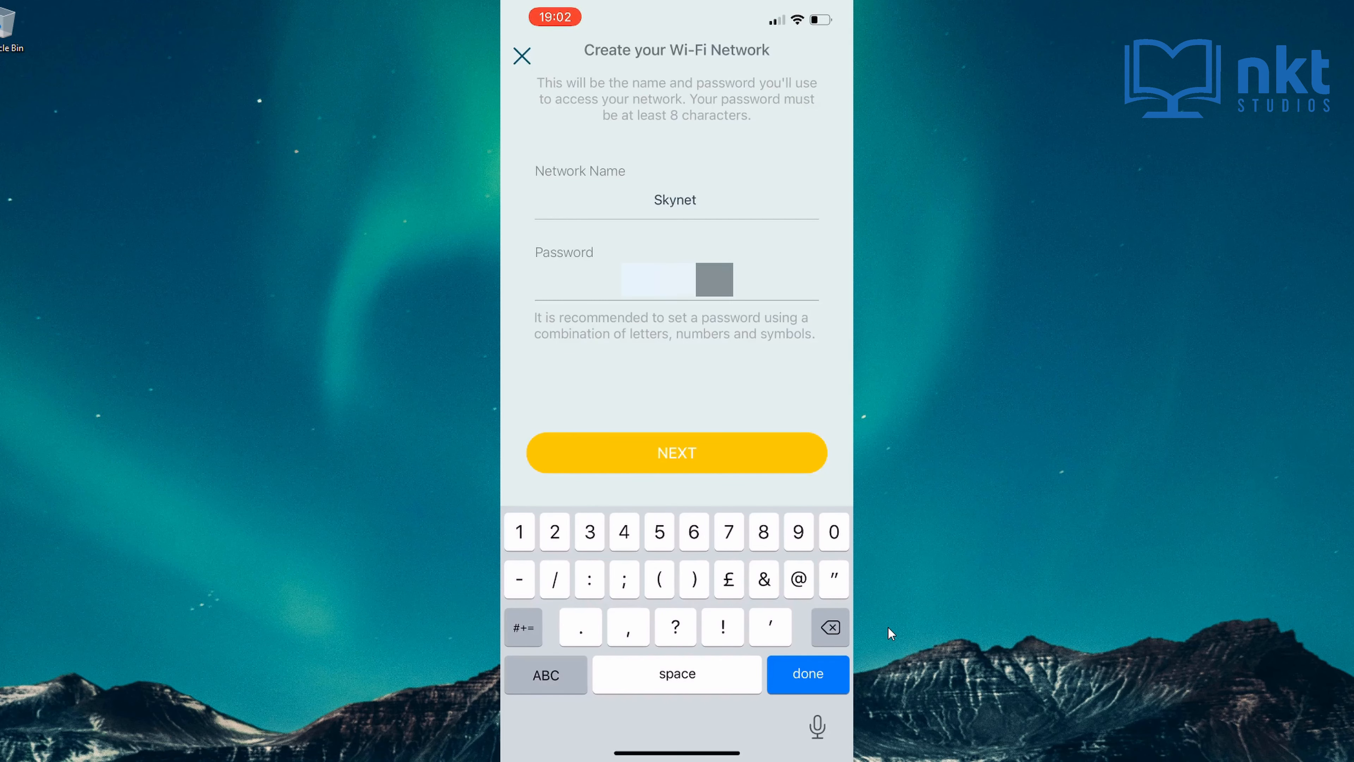
pyautogui.click(676, 453)
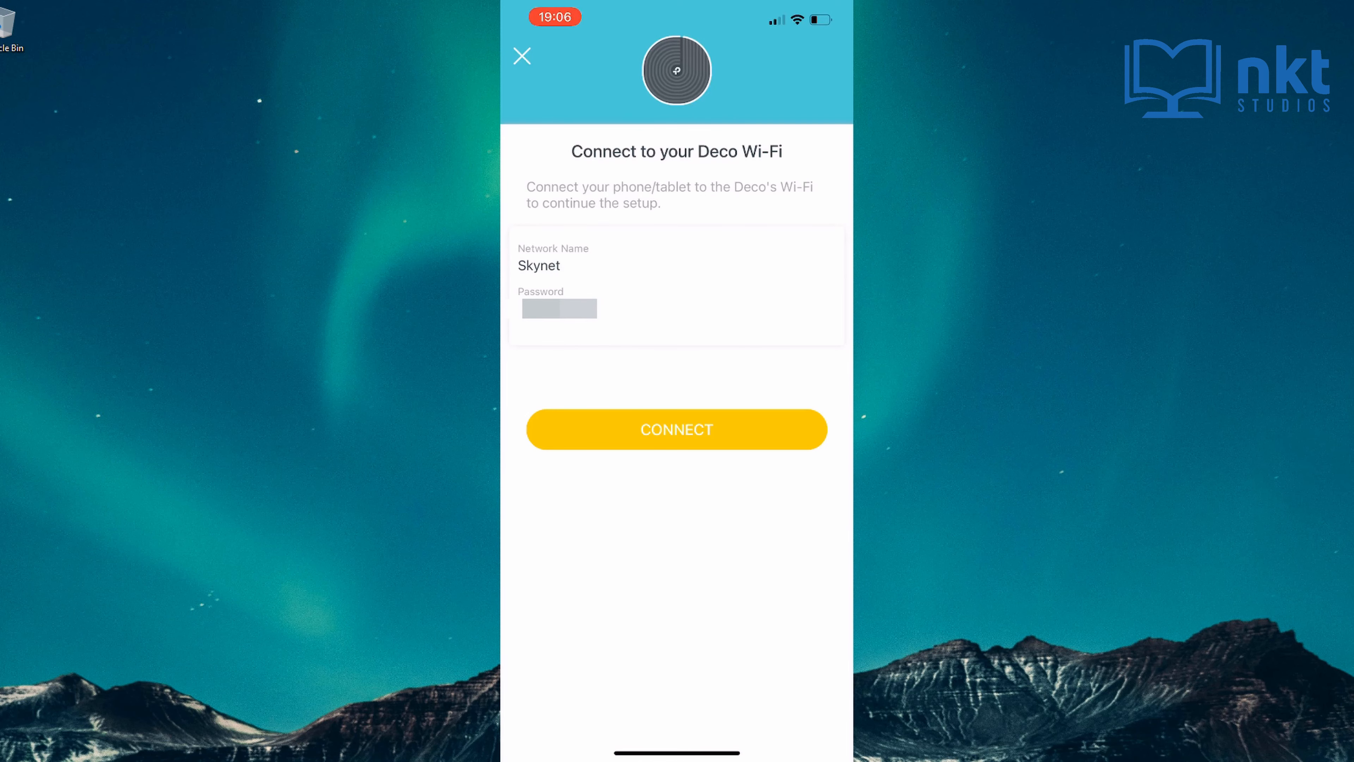
# Connect the phone to the Deco Wi-Fi and allow it to join Skynet.
pyautogui.click(676, 430)
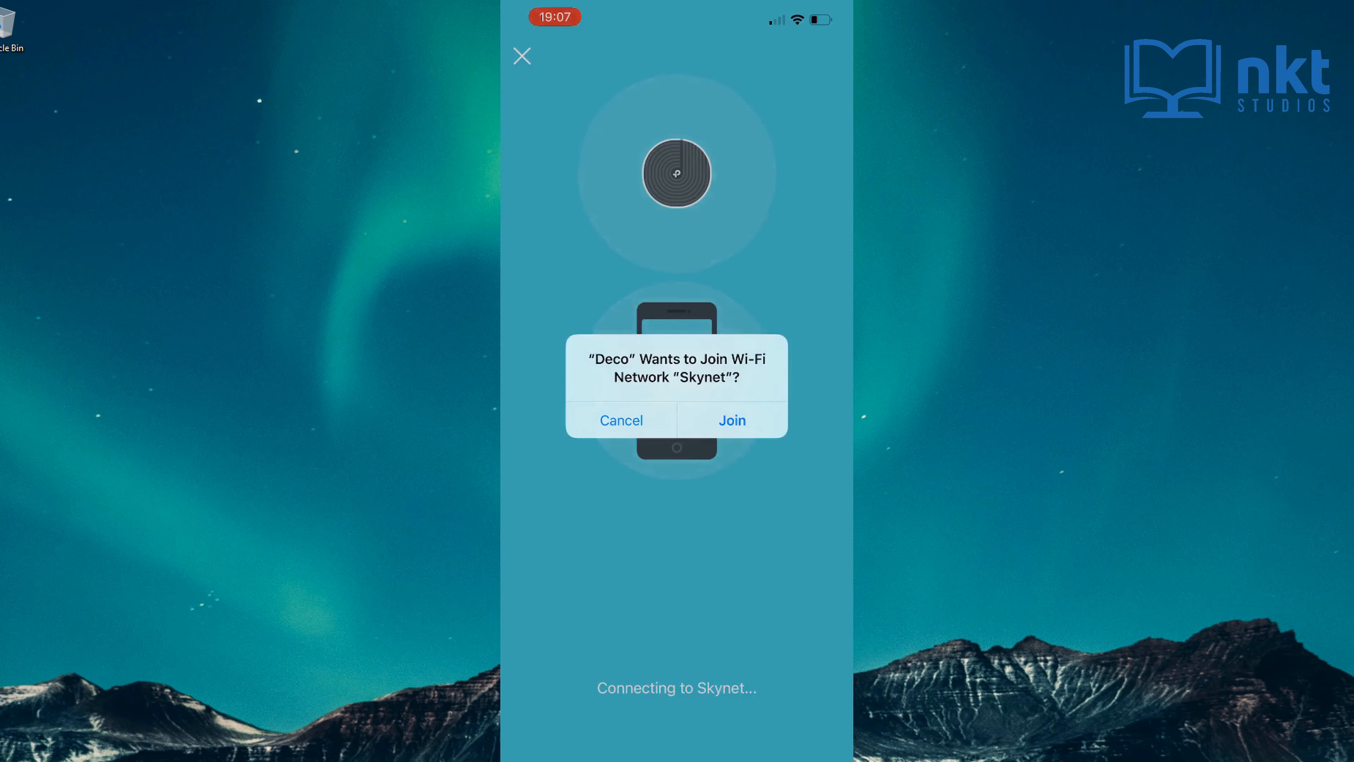
pyautogui.click(732, 421)
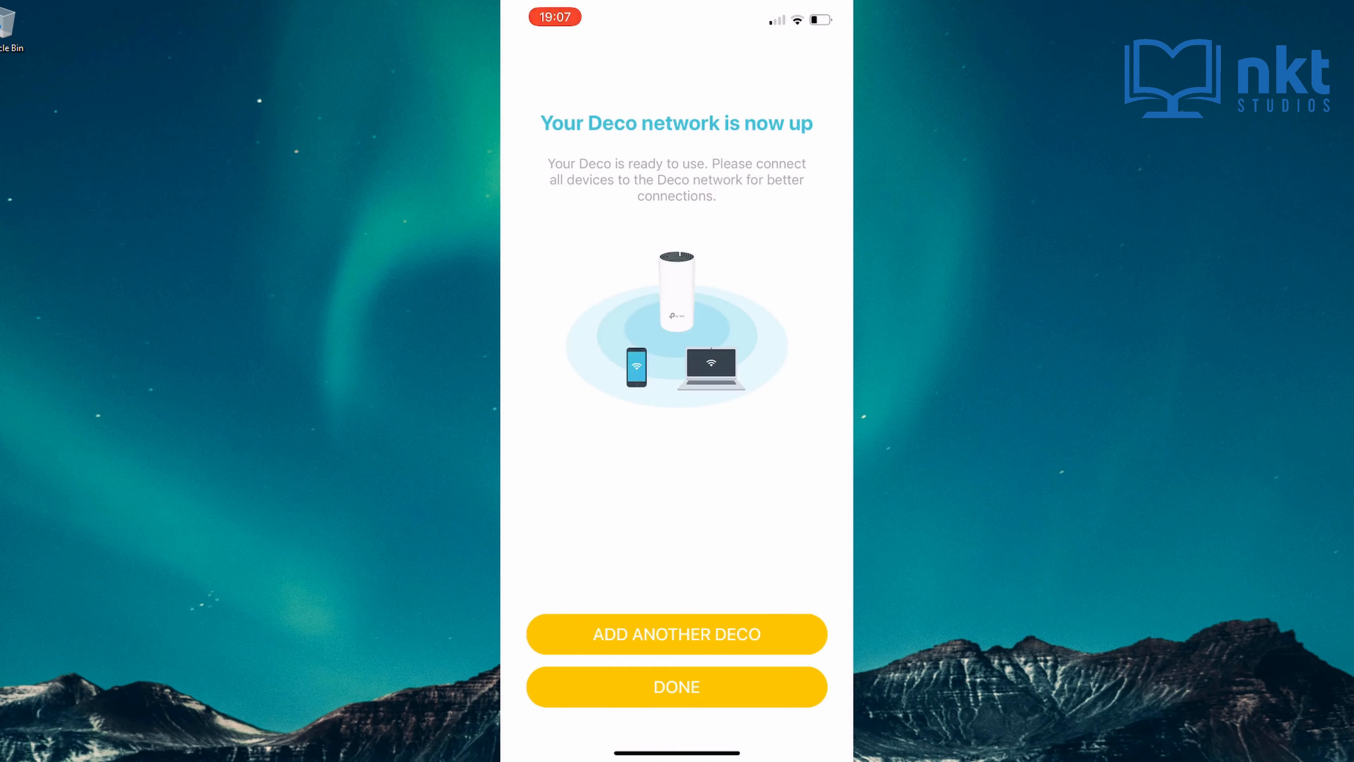
# Confirm DONE on the 'network is up' screen and land on the Skynet overview with two devices online.
pyautogui.click(676, 687)
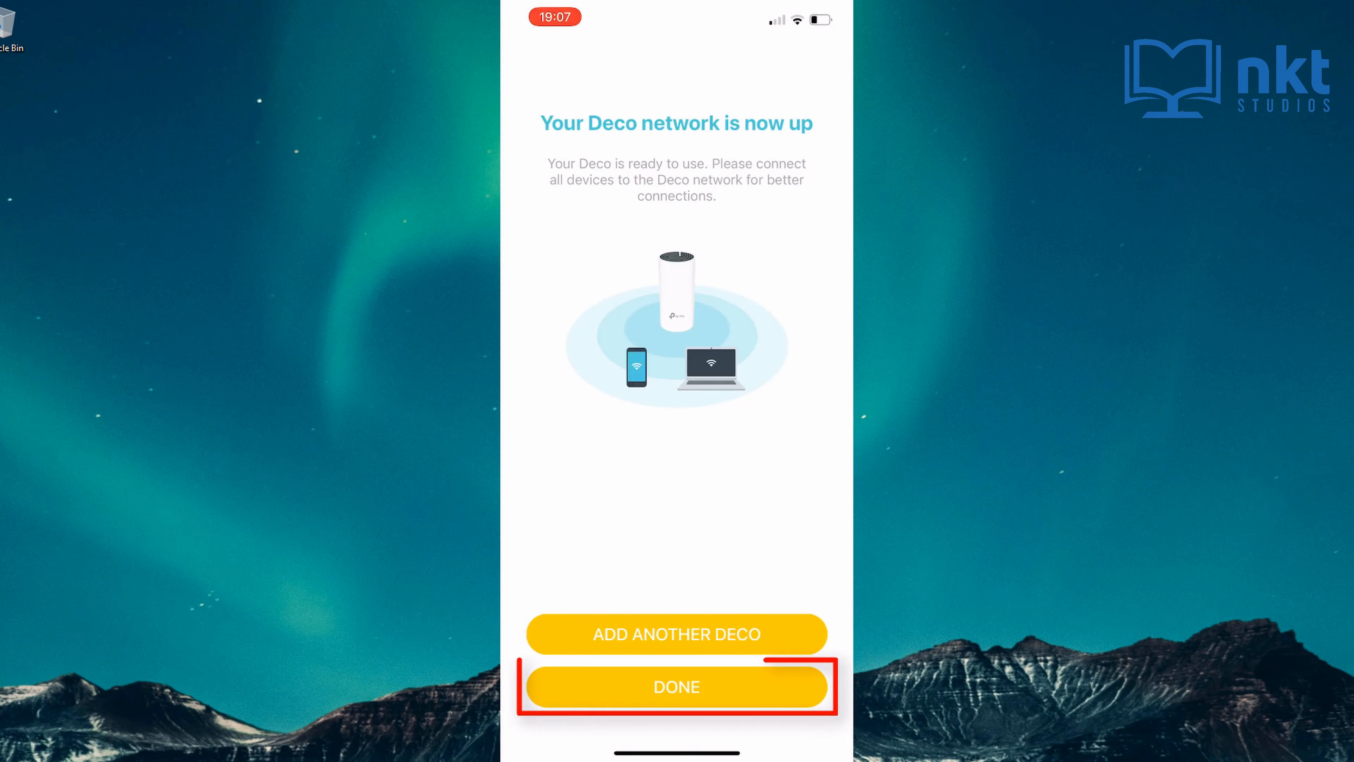
pyautogui.click(676, 687)
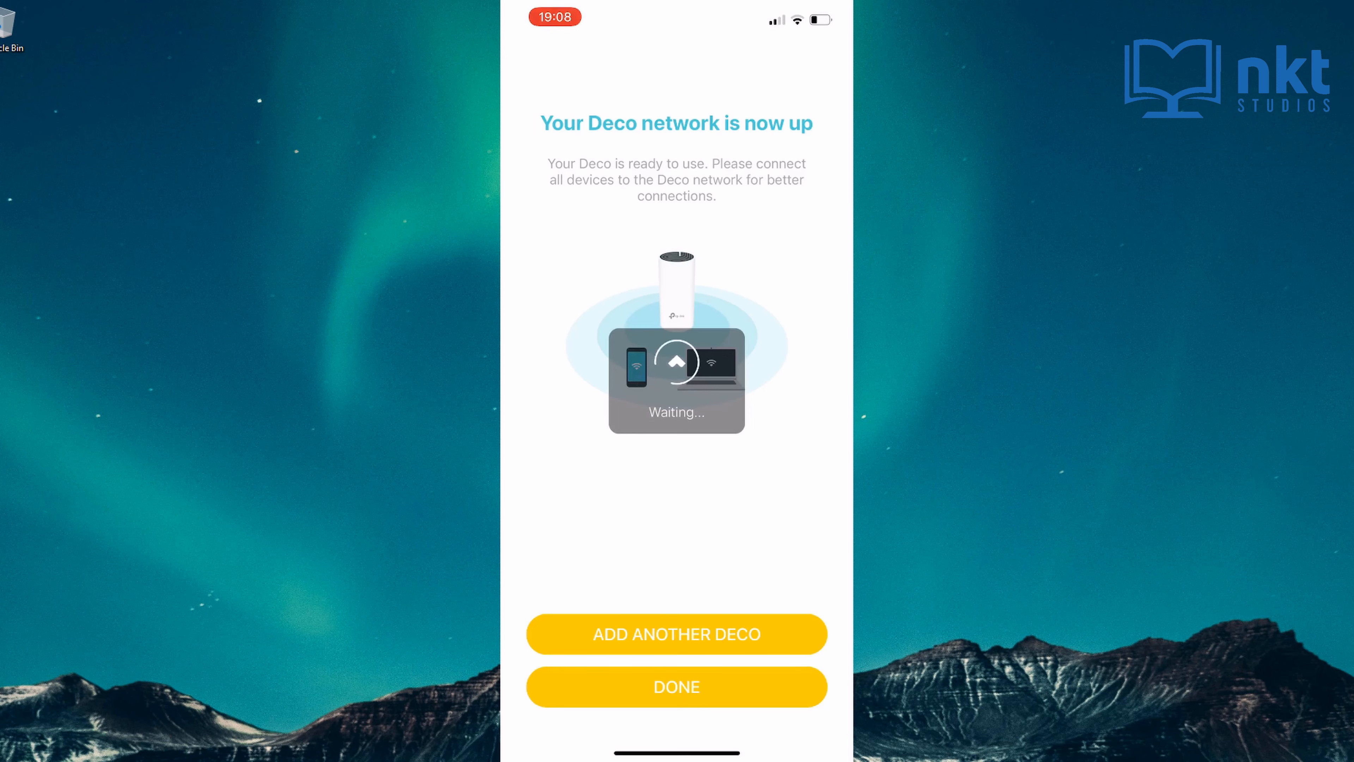
pyautogui.click(677, 687)
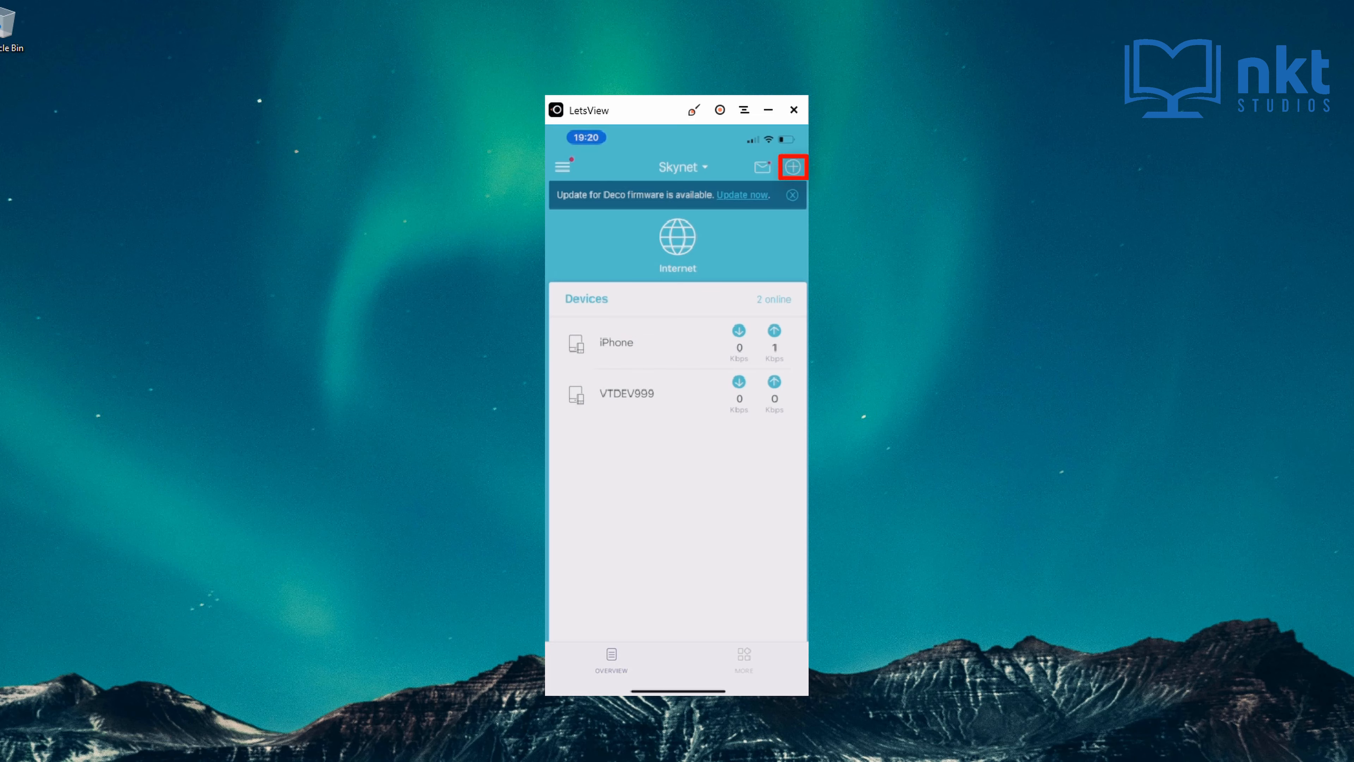
# Start adding another Deco and choose the M4R/HC4/E4R/W2400/AC1200 model.
pyautogui.click(793, 168)
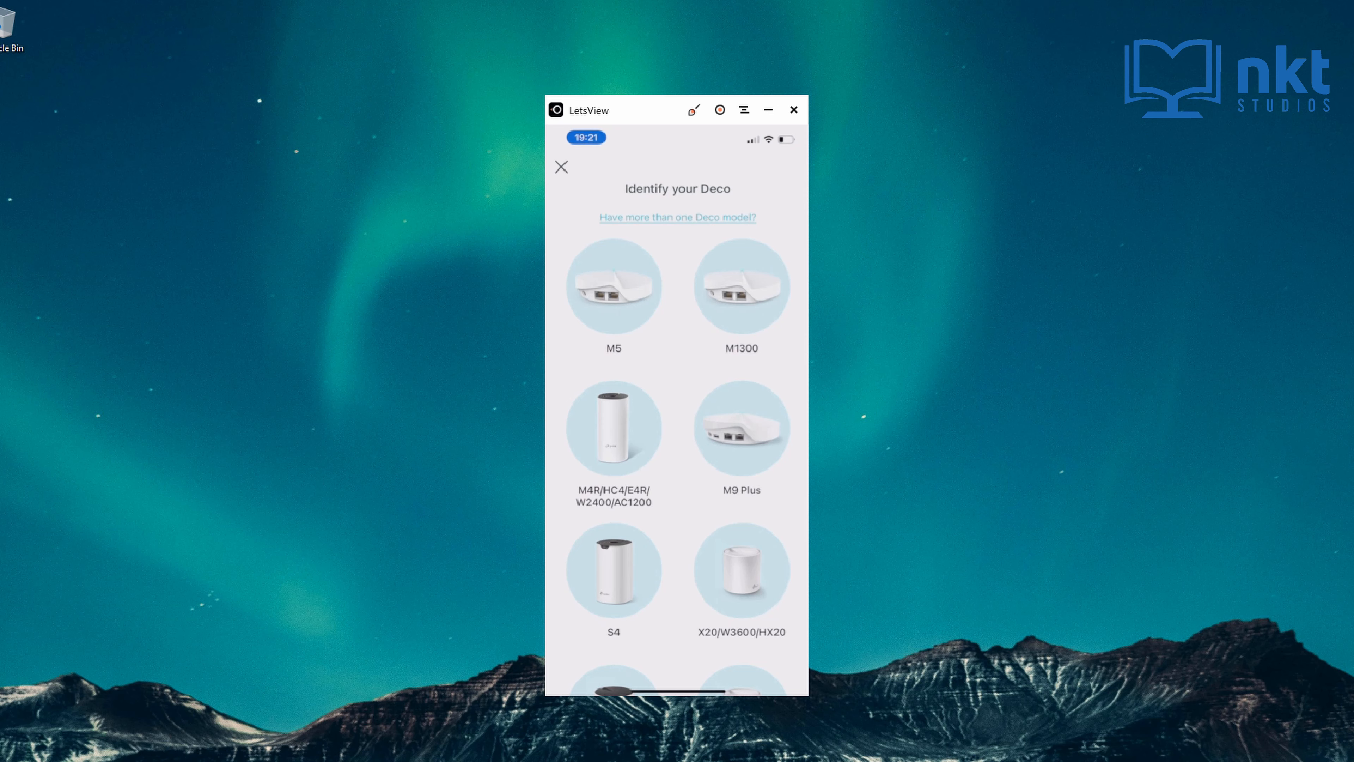
pyautogui.click(613, 429)
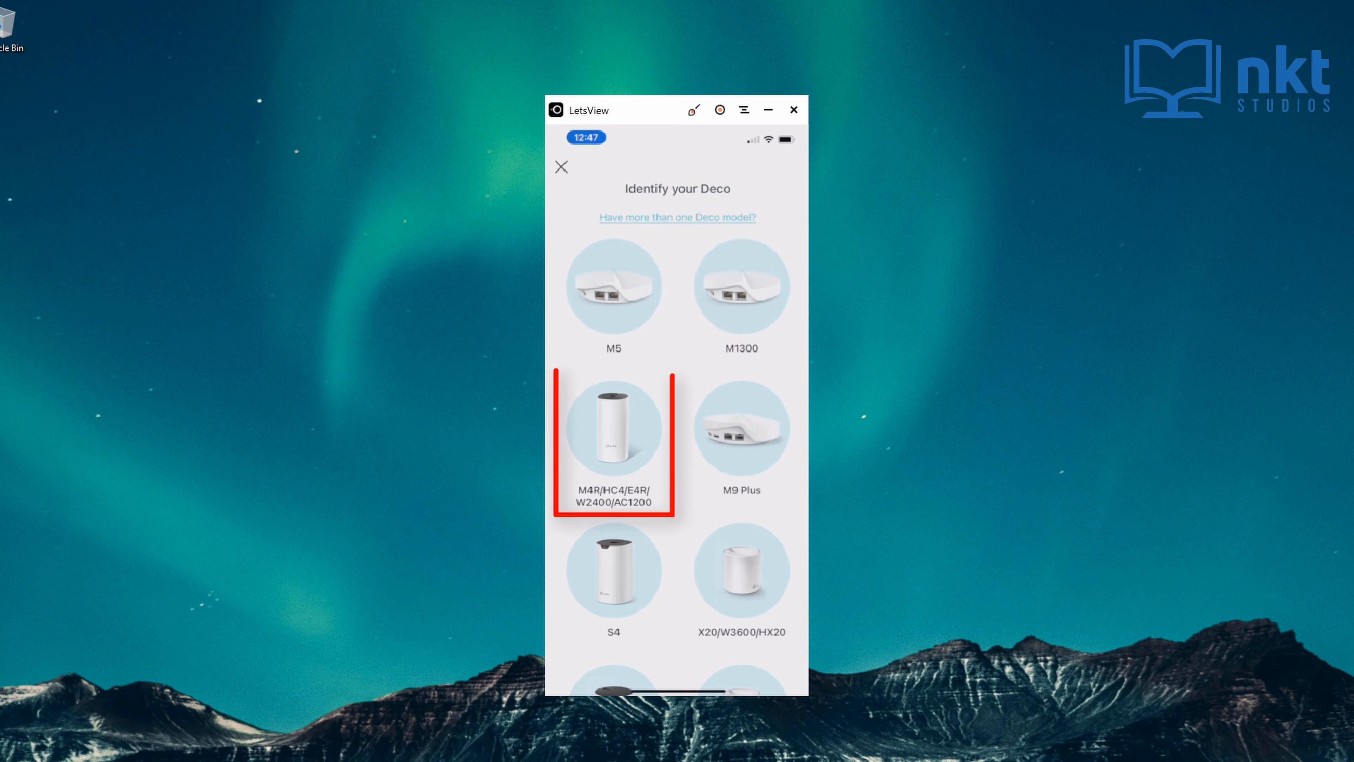
pyautogui.click(615, 427)
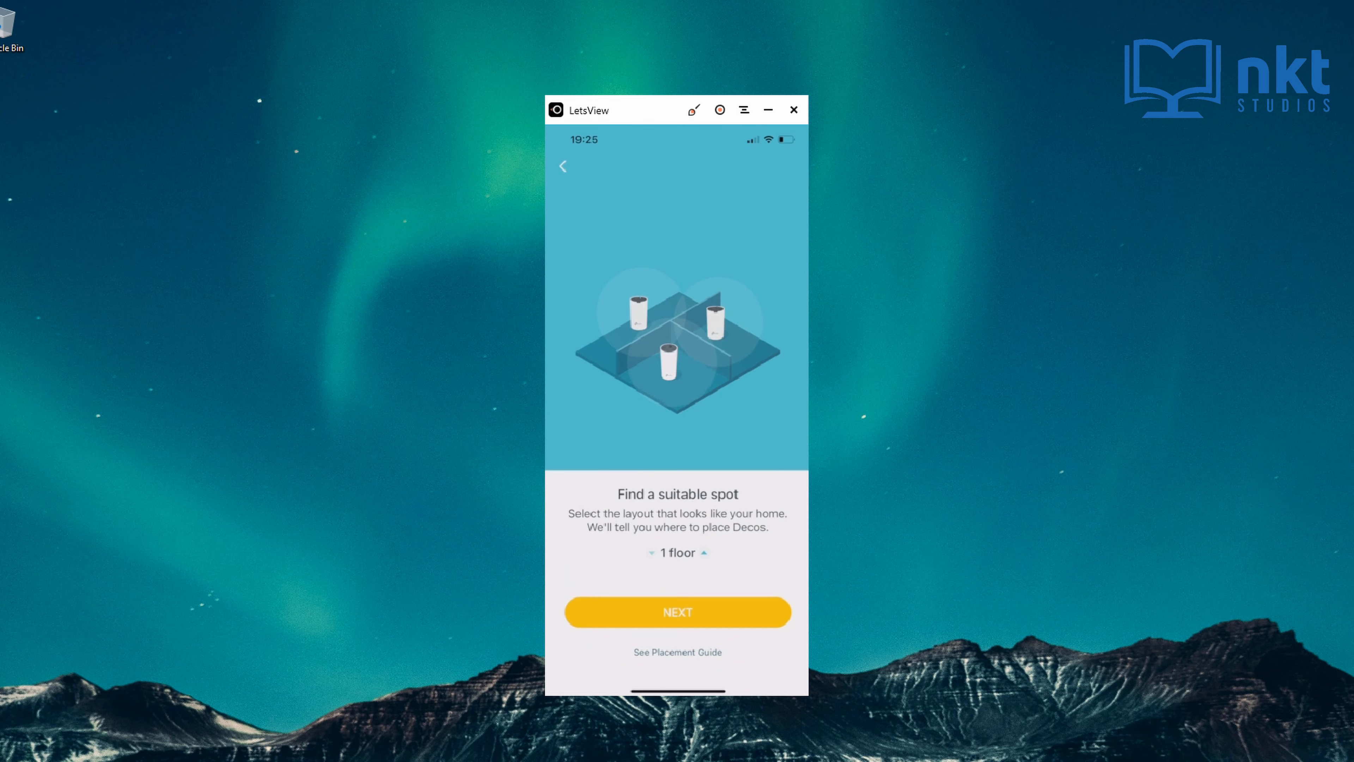
# Set the home layout to 2 floors and continue to the power-on instructions.
pyautogui.click(706, 553)
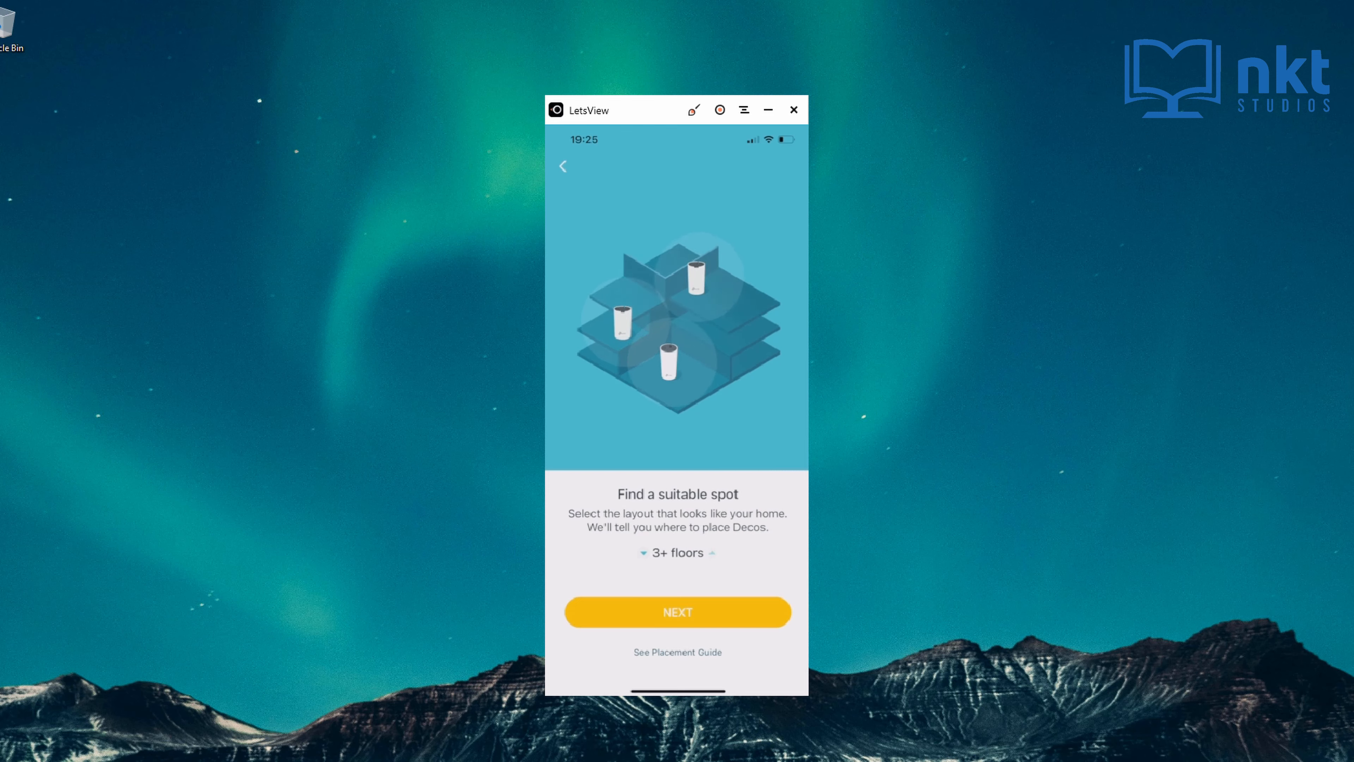
pyautogui.click(644, 553)
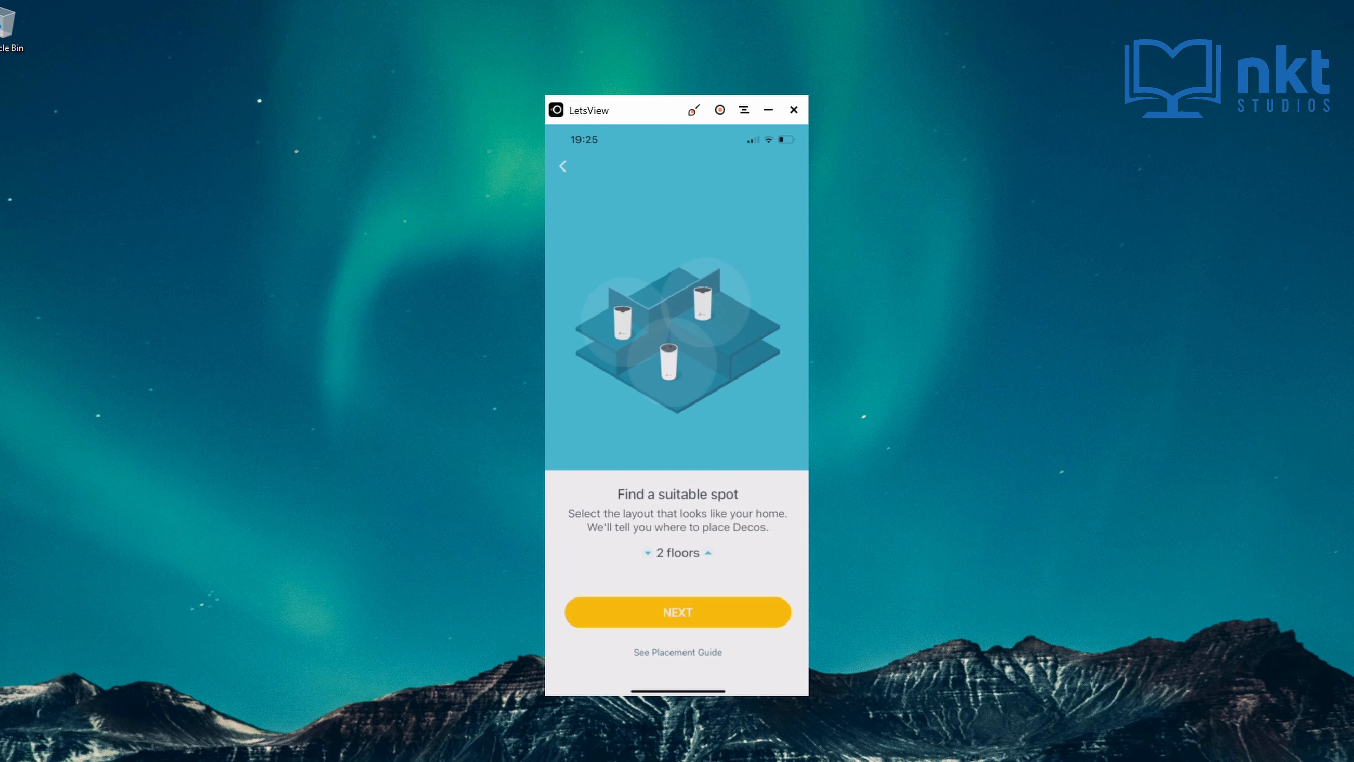
pyautogui.click(677, 612)
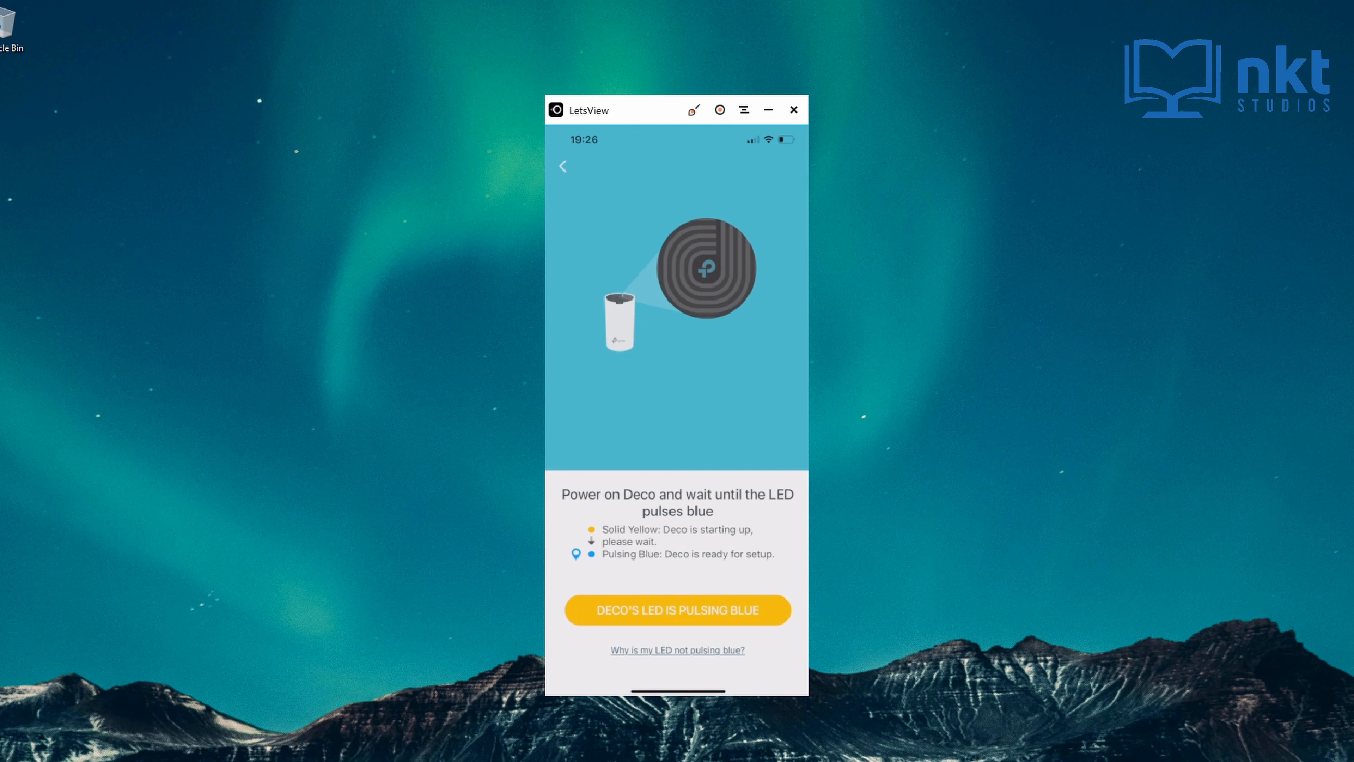
# Confirm the new Deco's LED is pulsing blue, wait for Complete, and return to the Skynet dashboard.
pyautogui.click(677, 610)
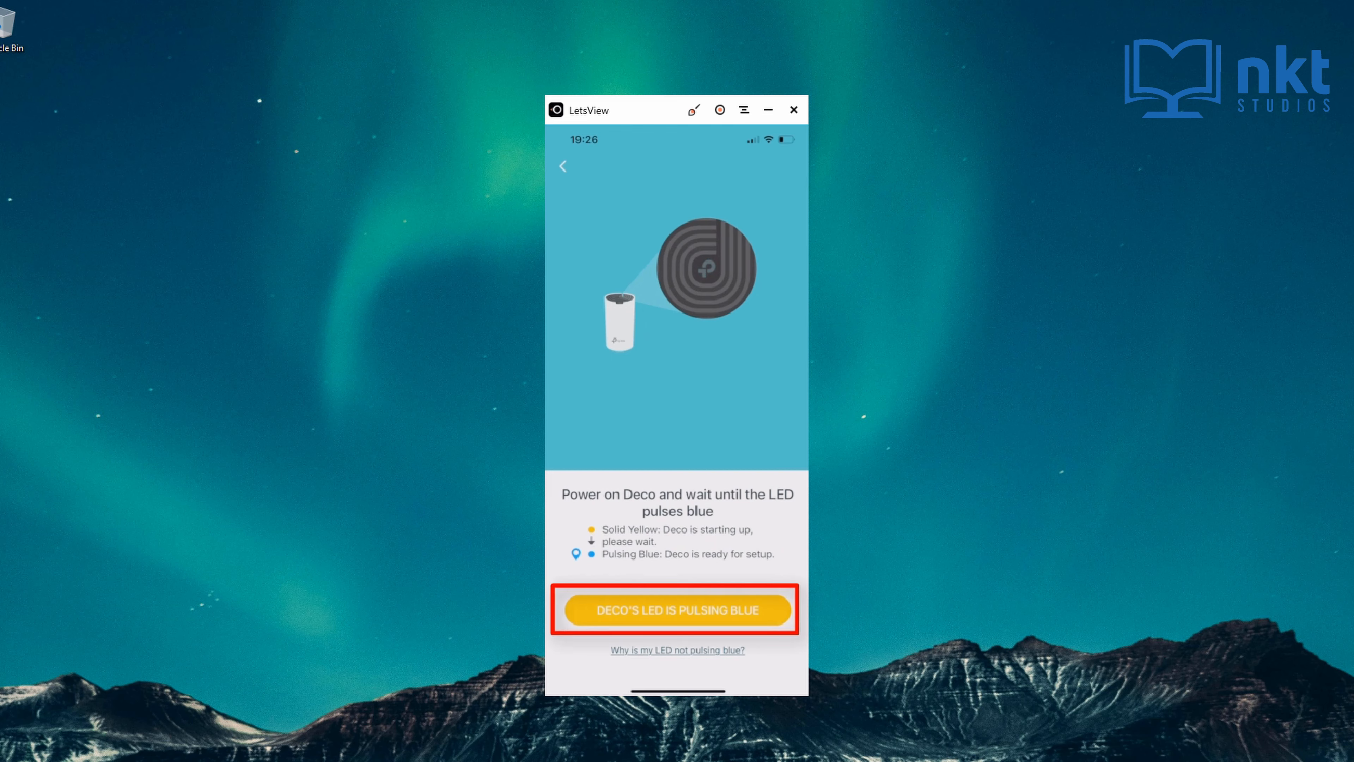
pyautogui.click(677, 610)
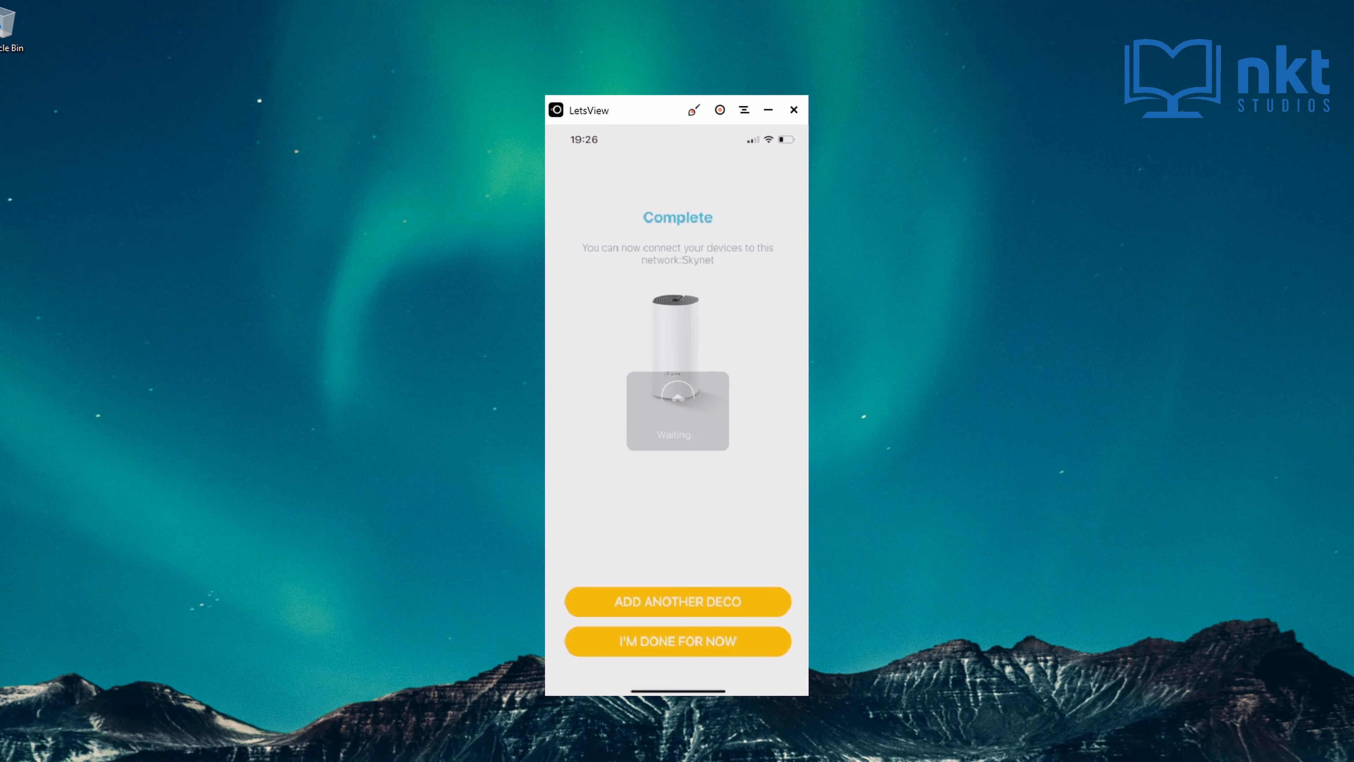
pyautogui.click(677, 641)
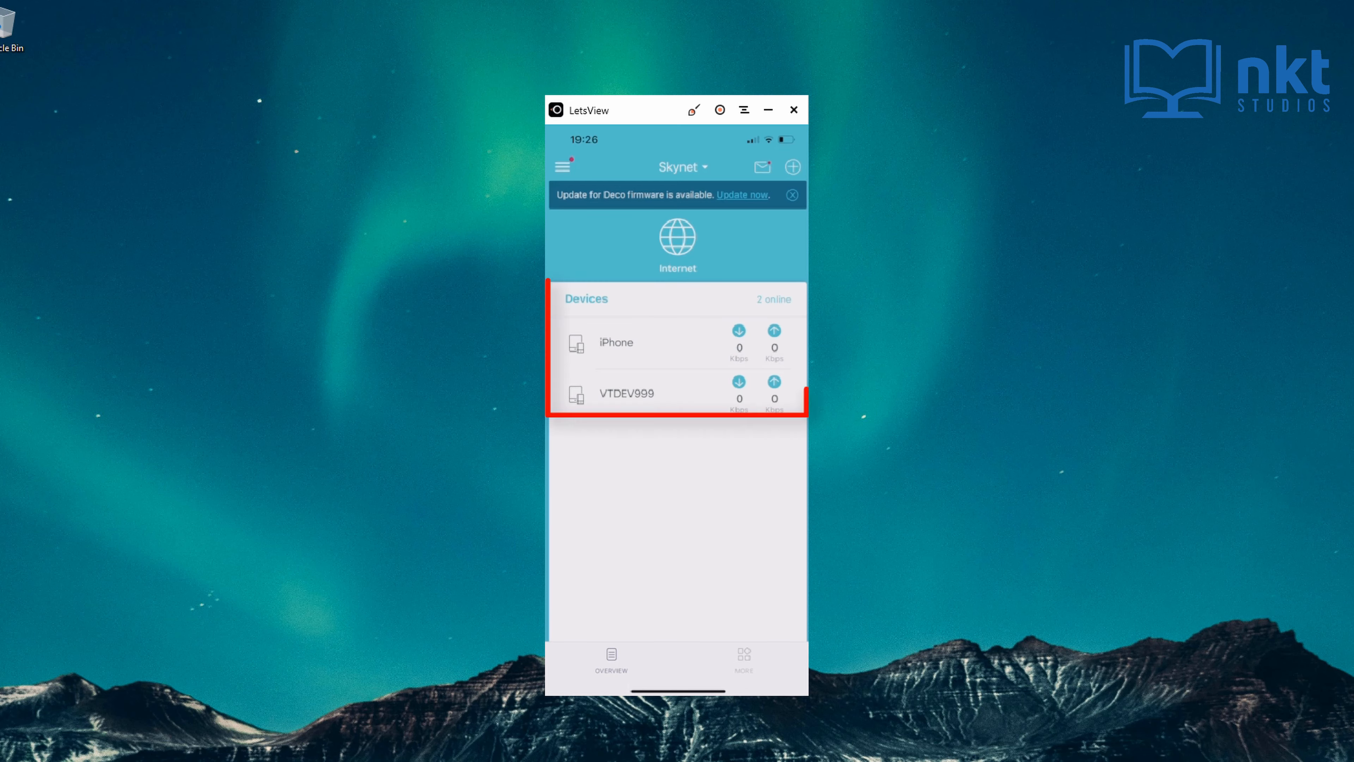